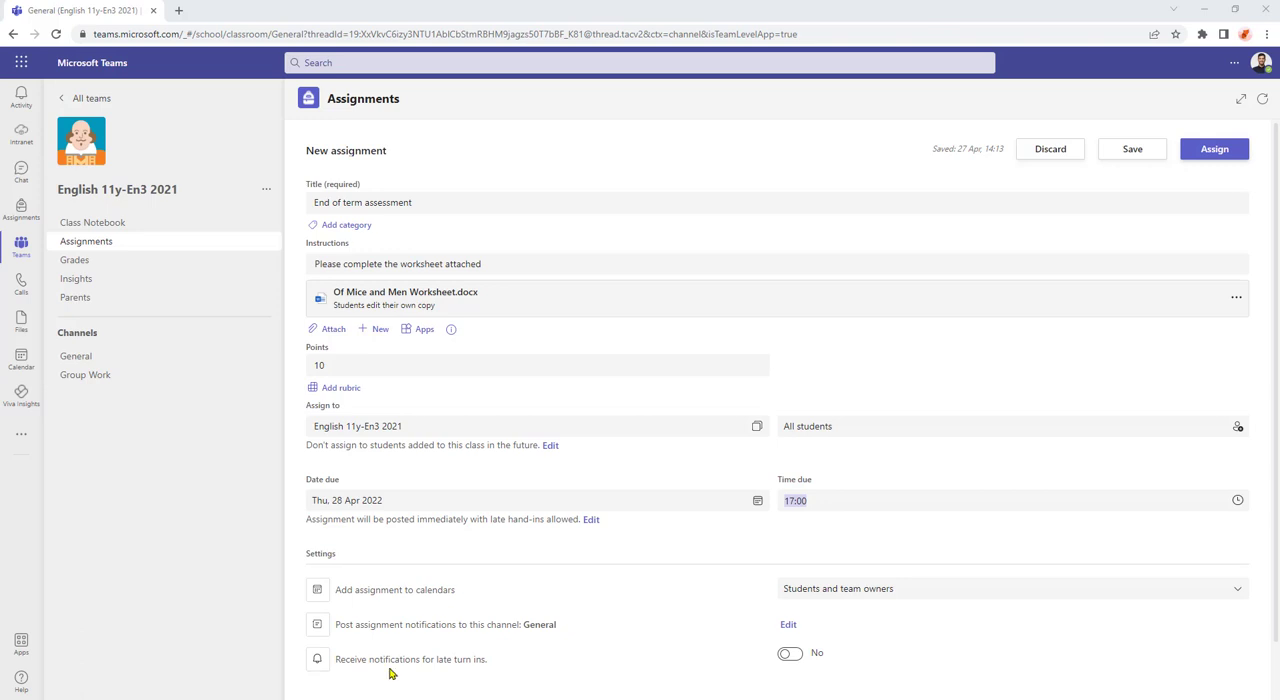
{"action": "mouse_move", "coordinate": [418, 660]}
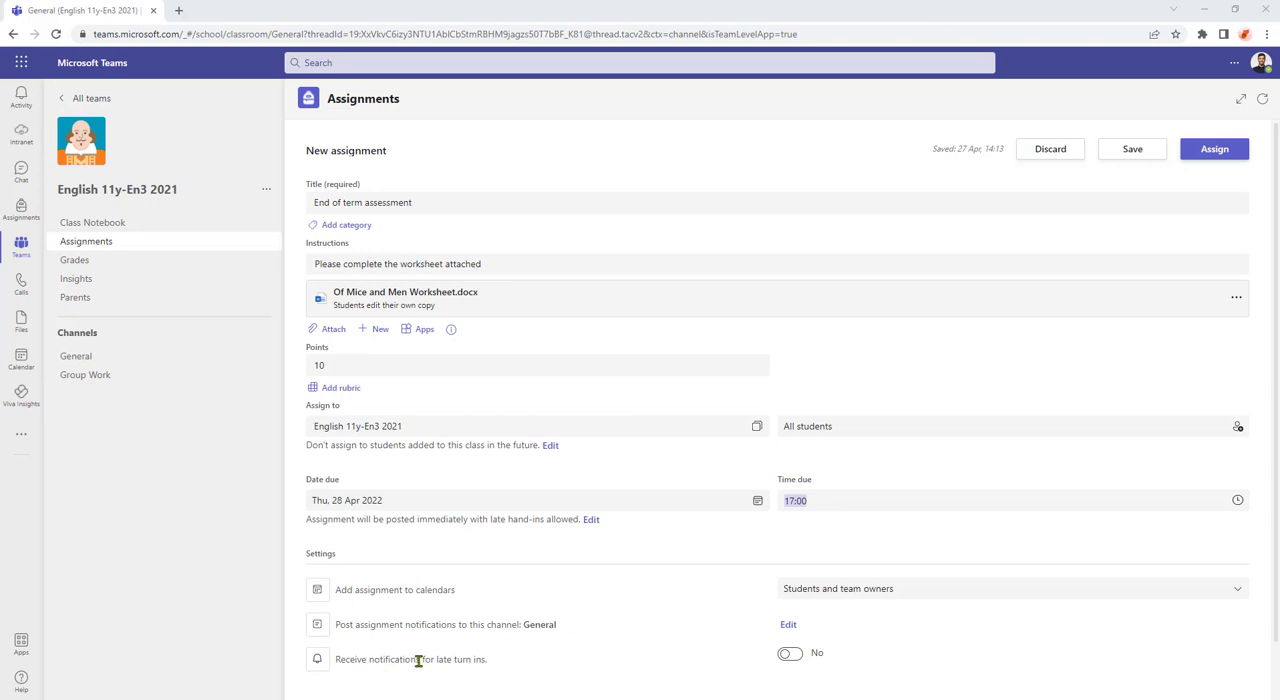
{"action": "mouse_move", "coordinate": [644, 584]}
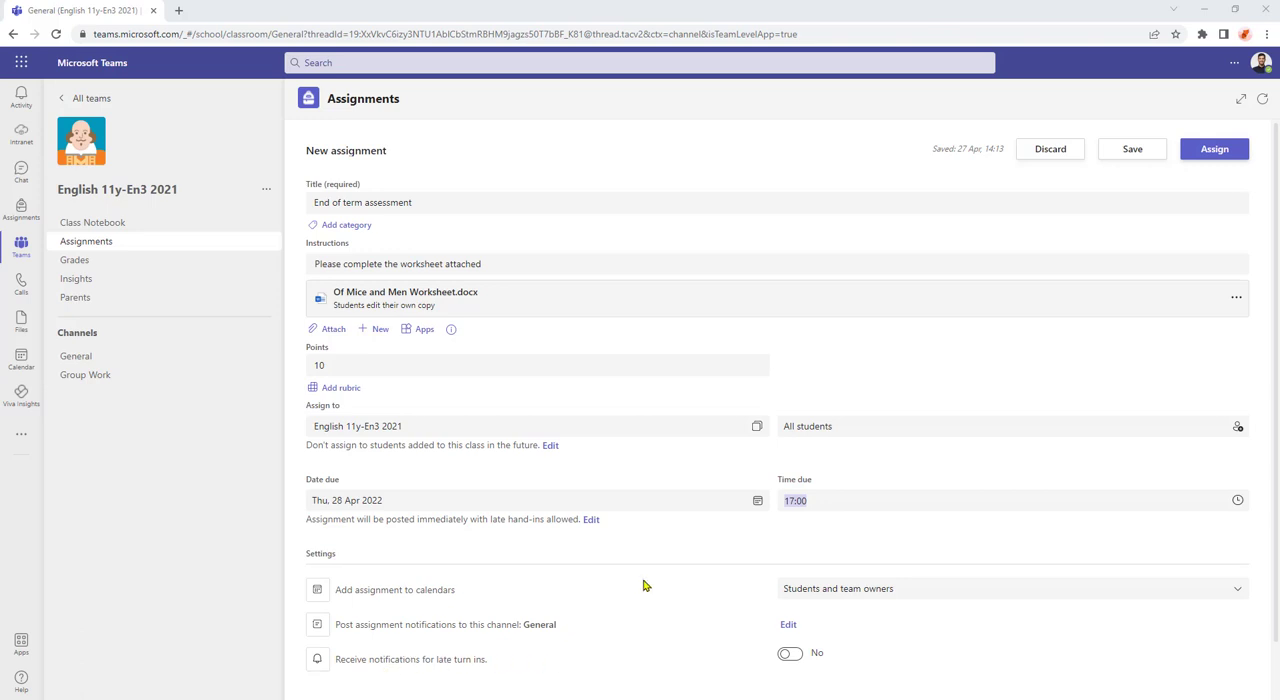
{"action": "mouse_move", "coordinate": [152, 328]}
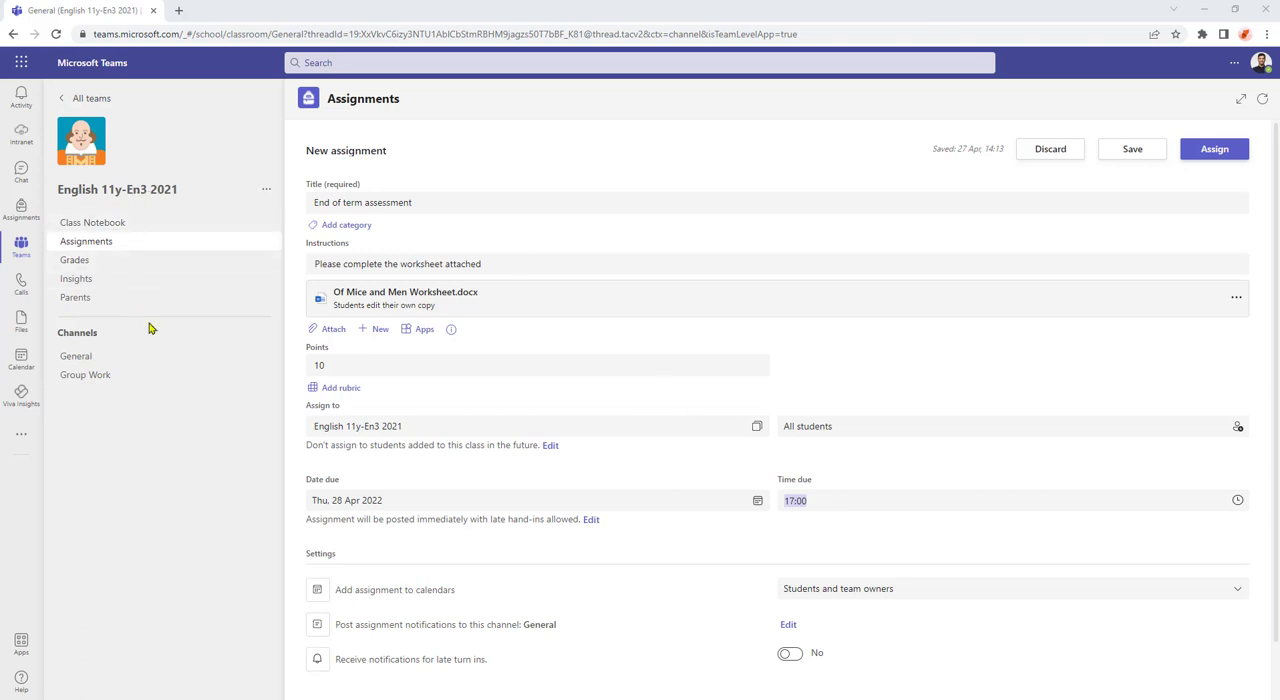
{"action": "mouse_move", "coordinate": [484, 260]}
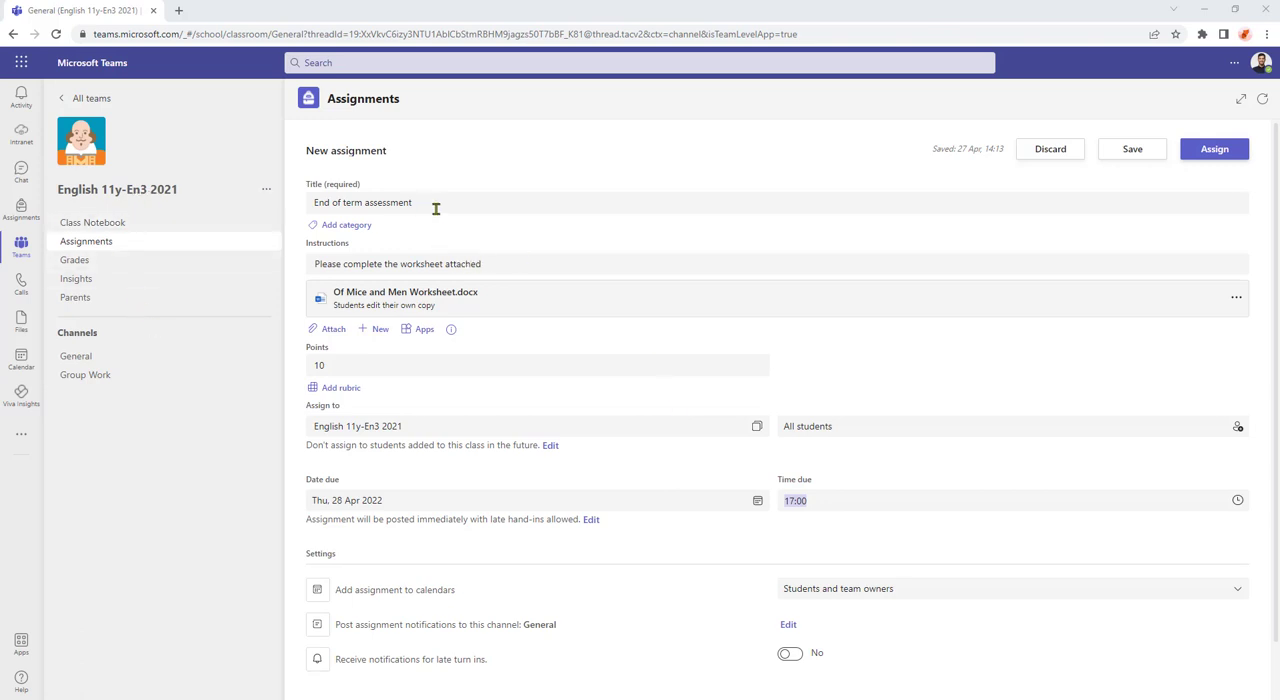
{"action": "mouse_move", "coordinate": [434, 190]}
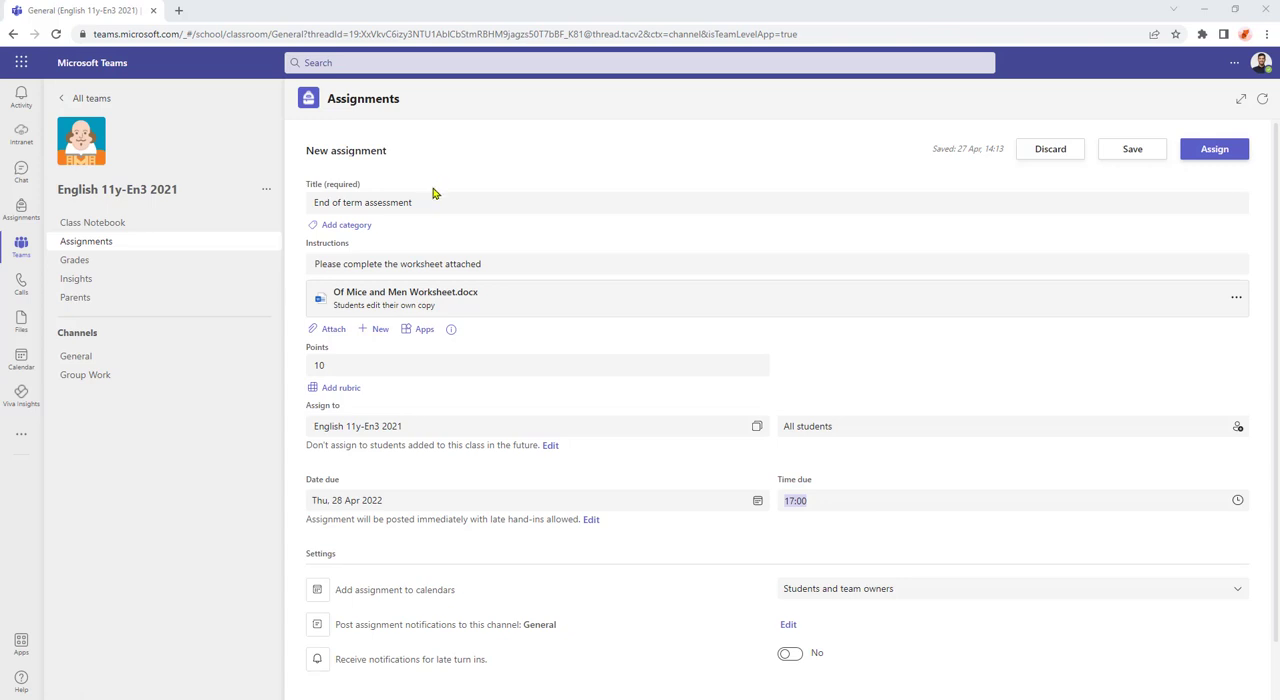
{"action": "mouse_move", "coordinate": [420, 396]}
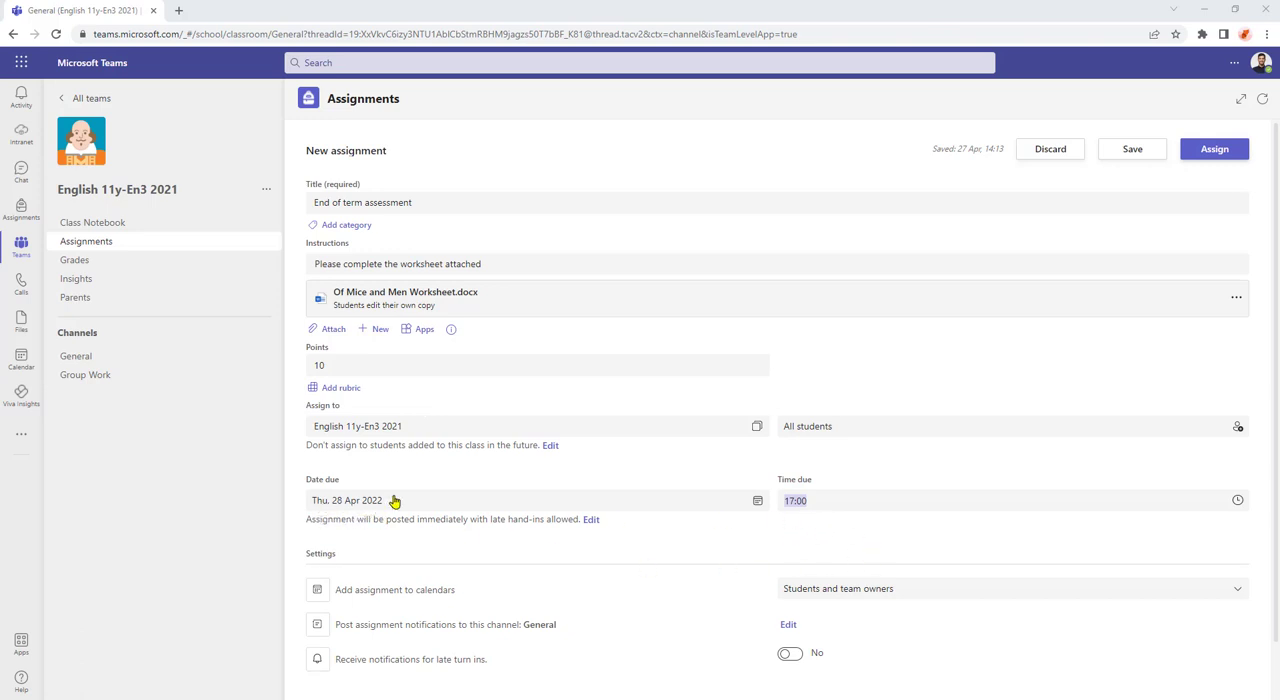
{"action": "mouse_move", "coordinate": [658, 660]}
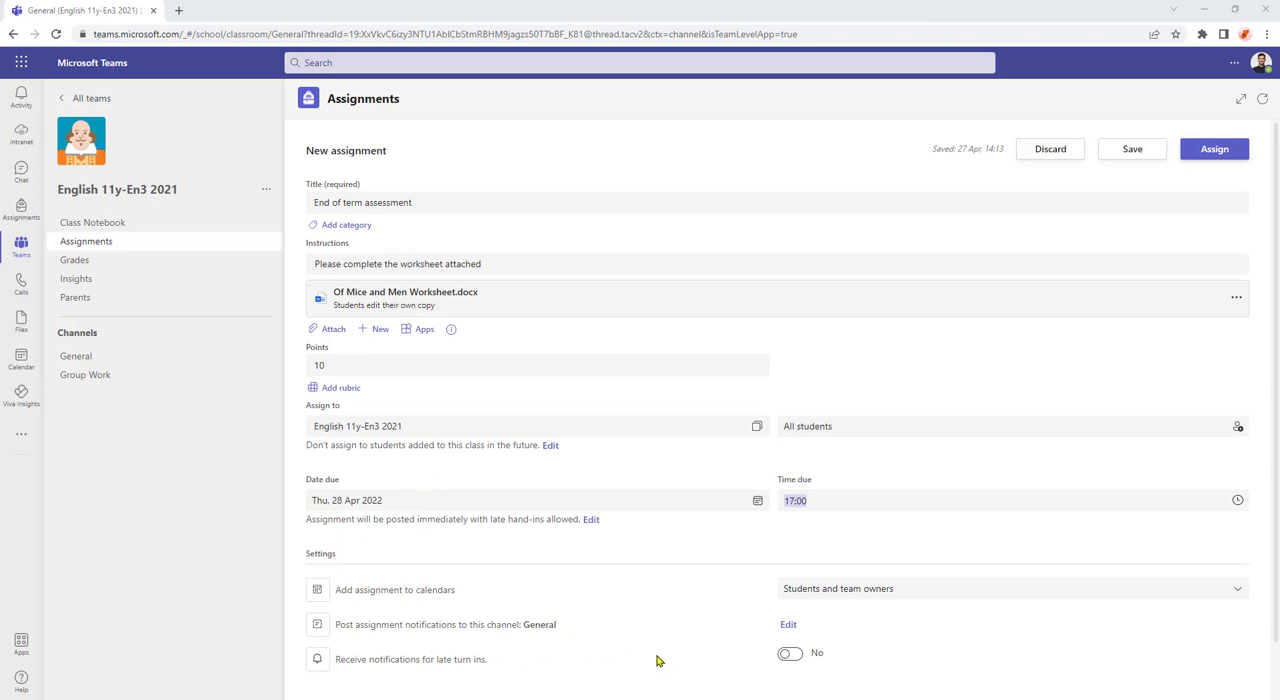
{"action": "mouse_move", "coordinate": [420, 672]}
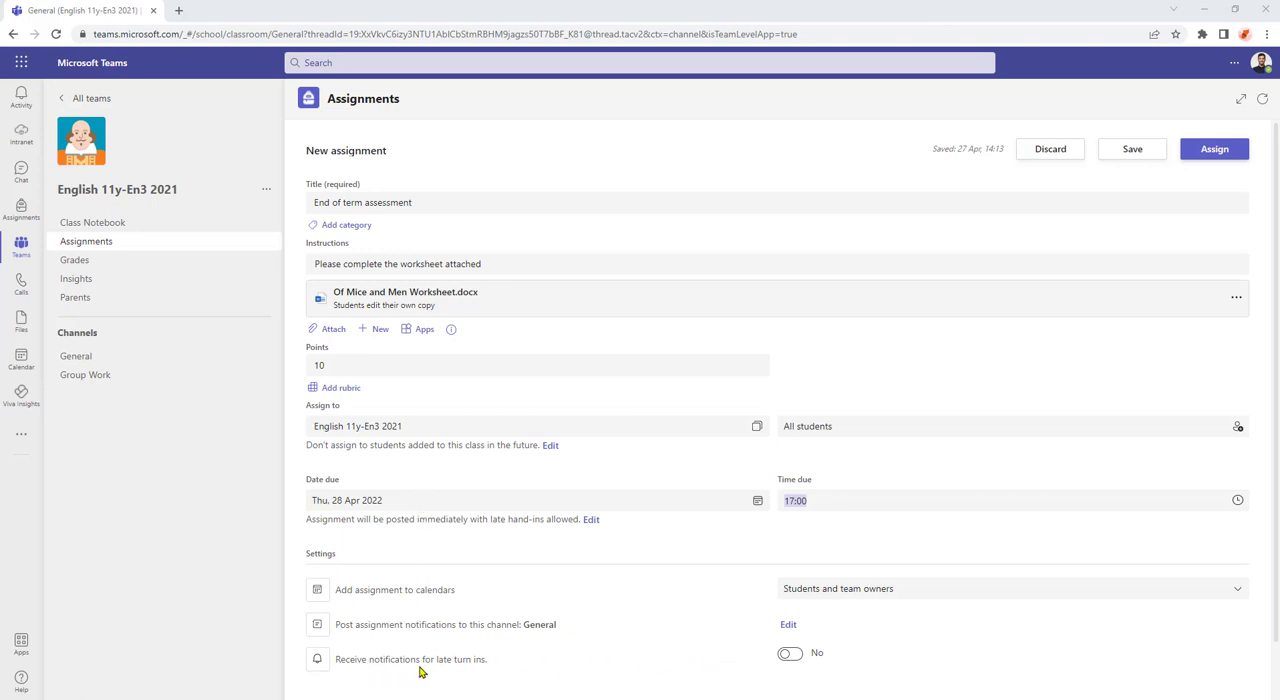
{"action": "mouse_move", "coordinate": [480, 672]}
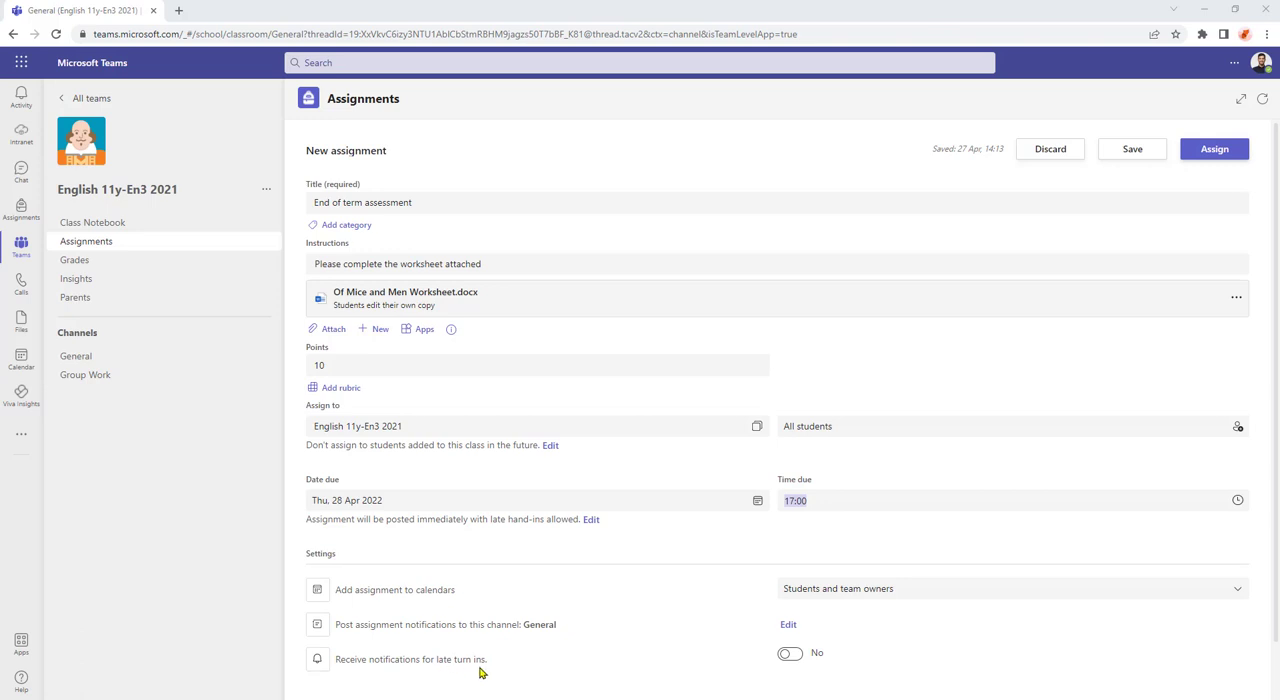
{"action": "mouse_move", "coordinate": [752, 678]}
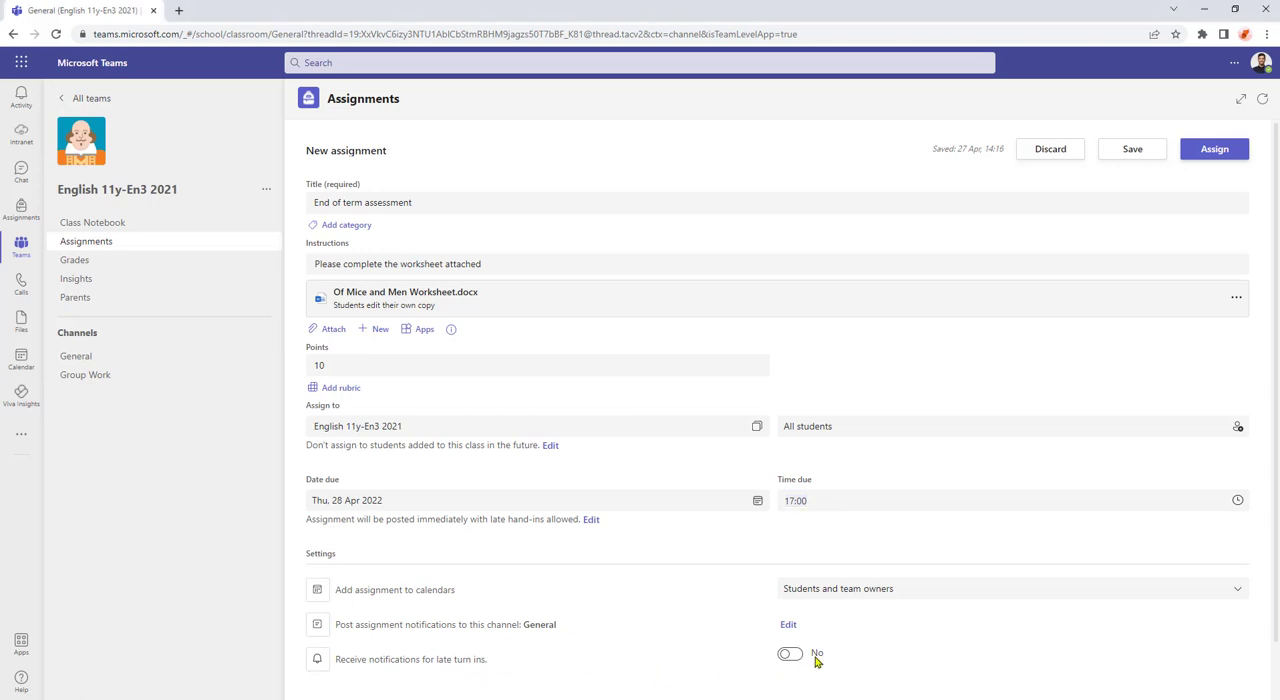
- Enable 'Receive notifications for late turn-ins' on the End of term assessment and assign it
{"action": "left_click", "coordinate": [790, 654]}
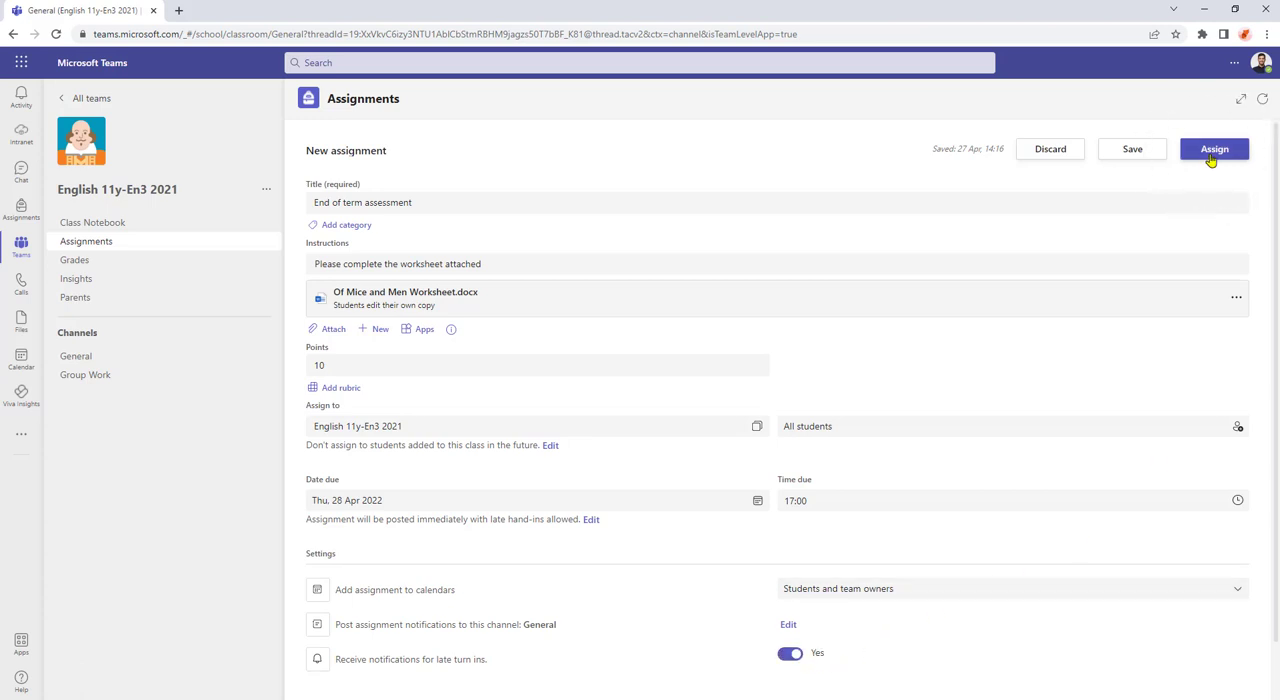
{"action": "left_click", "coordinate": [1214, 148]}
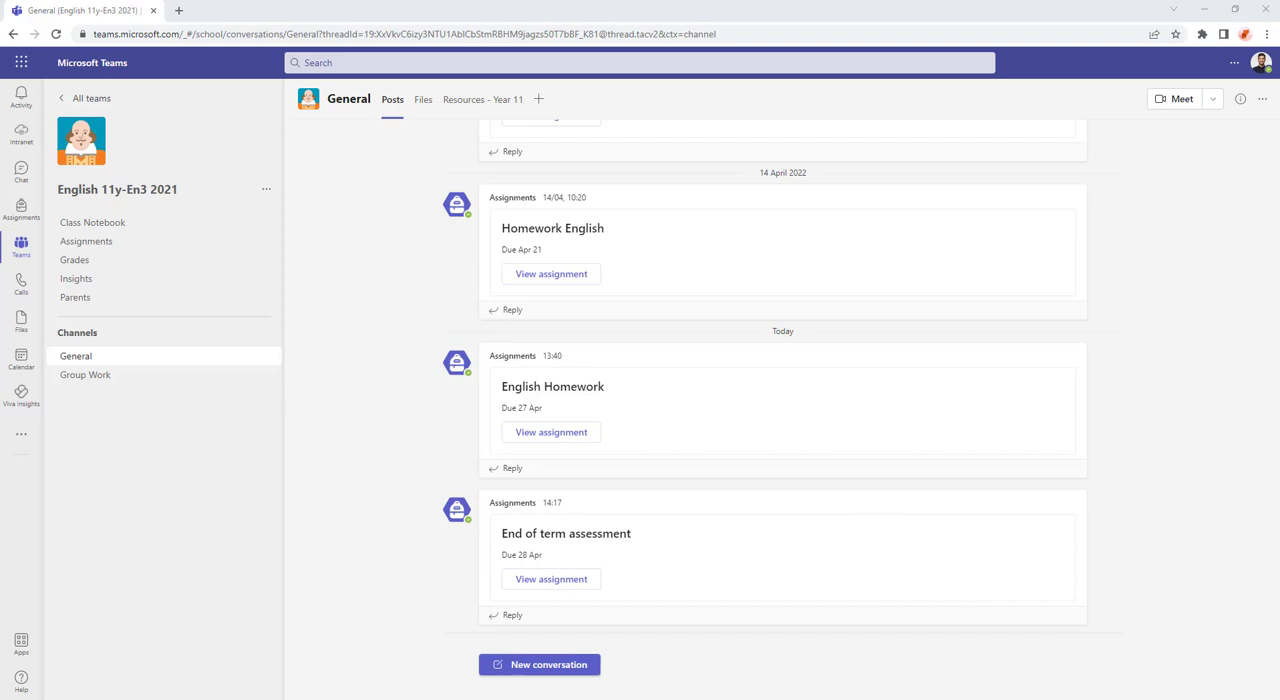
- Show the class's Assigned list with 'End of term assessment' due tomorrow at 17:00
{"action": "left_click", "coordinate": [86, 240]}
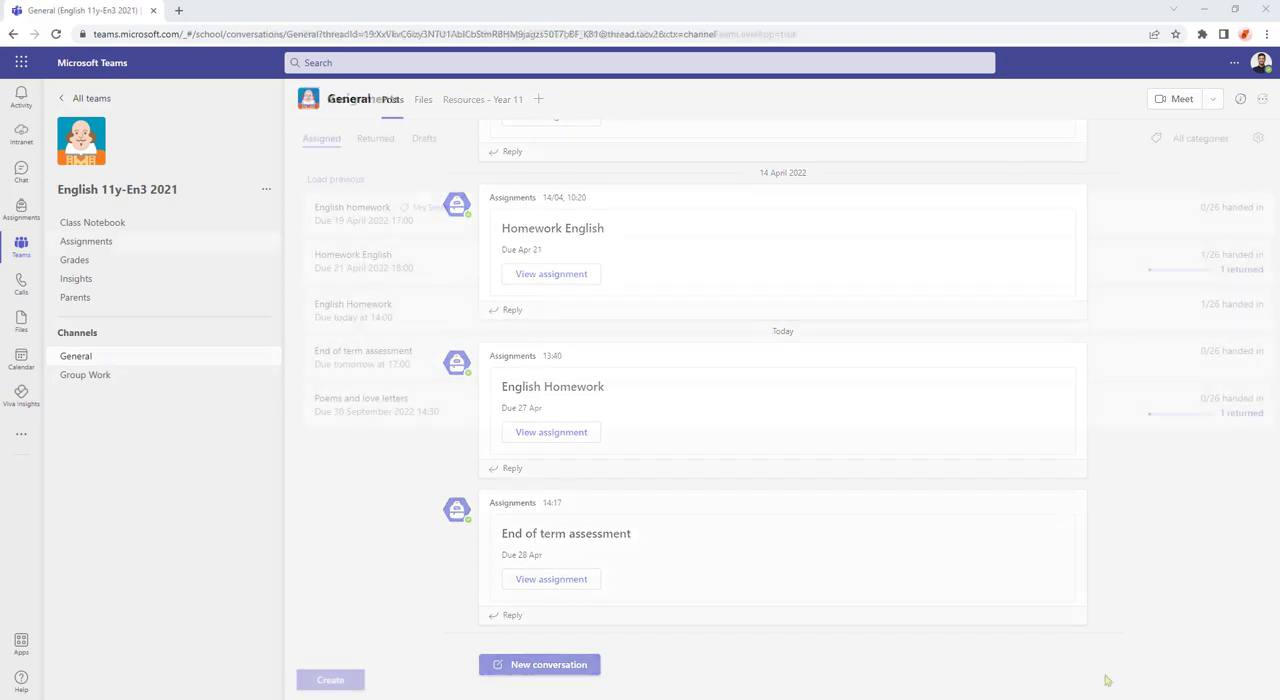
{"action": "left_click", "coordinate": [86, 240]}
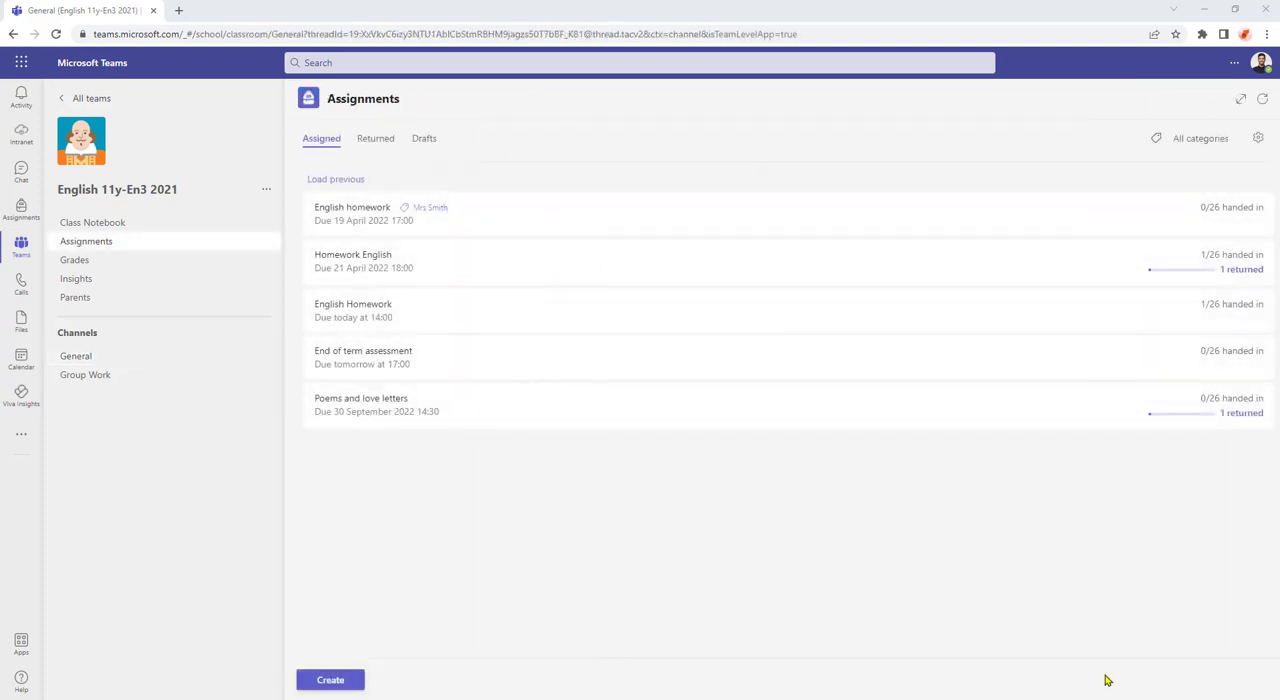
{"action": "mouse_move", "coordinate": [1040, 680]}
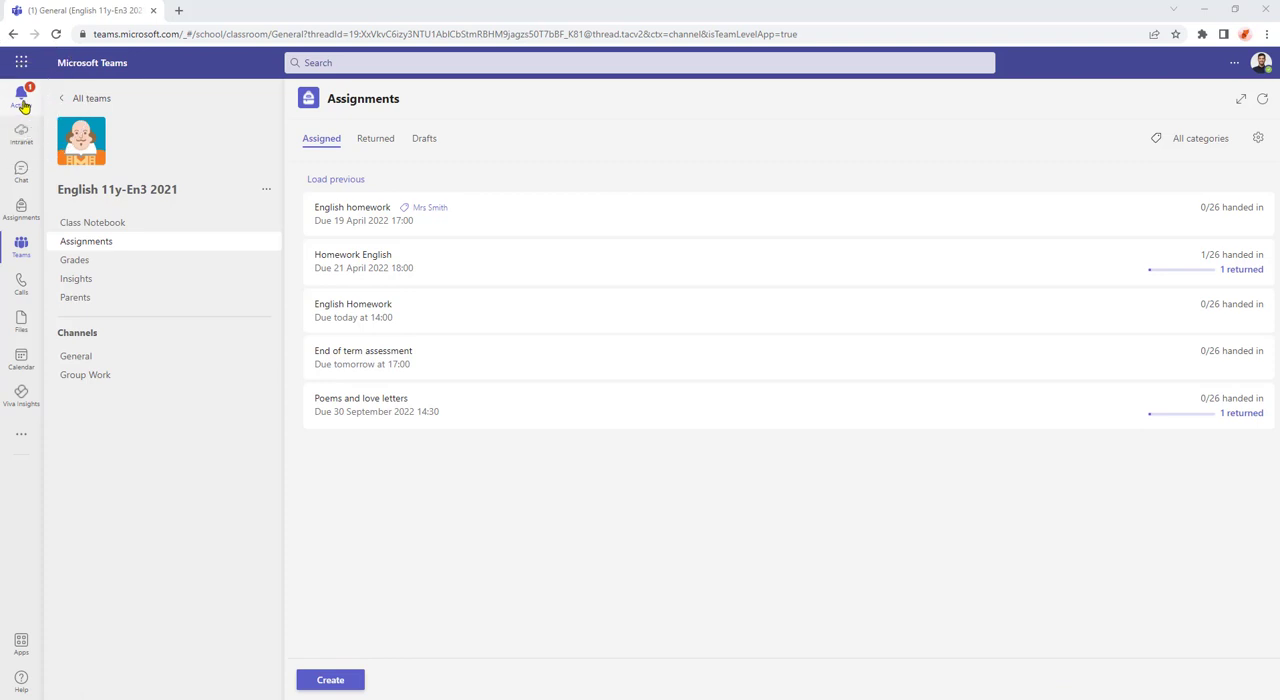
- Follow a late turn-in notification from Activity and reach the English 11y-En3 2021 Assignments page
{"action": "left_click", "coordinate": [20, 98]}
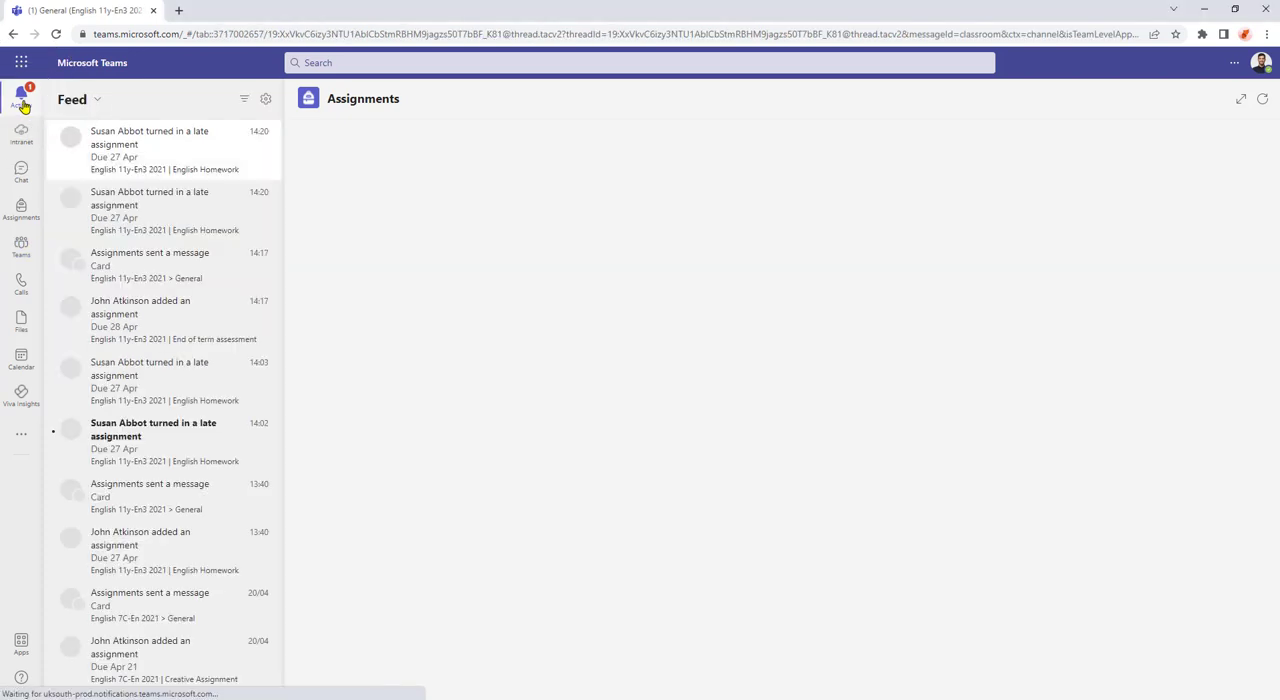
{"action": "left_click", "coordinate": [150, 144]}
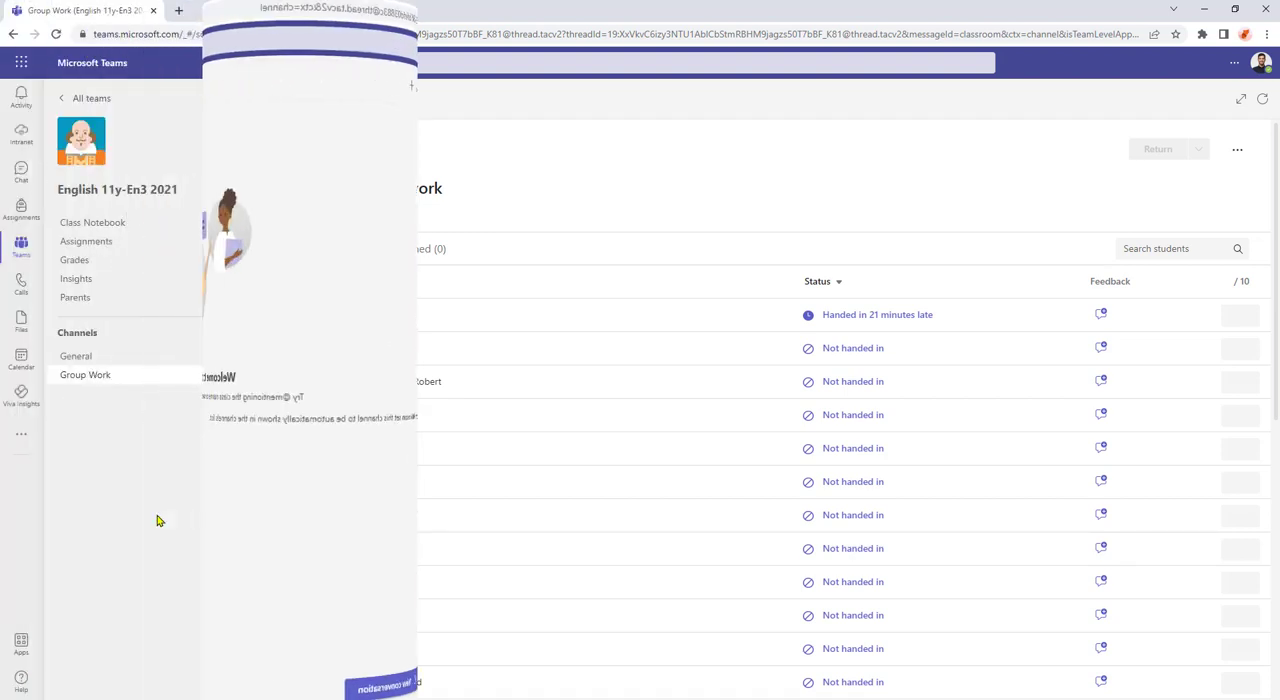
{"action": "left_click", "coordinate": [84, 374]}
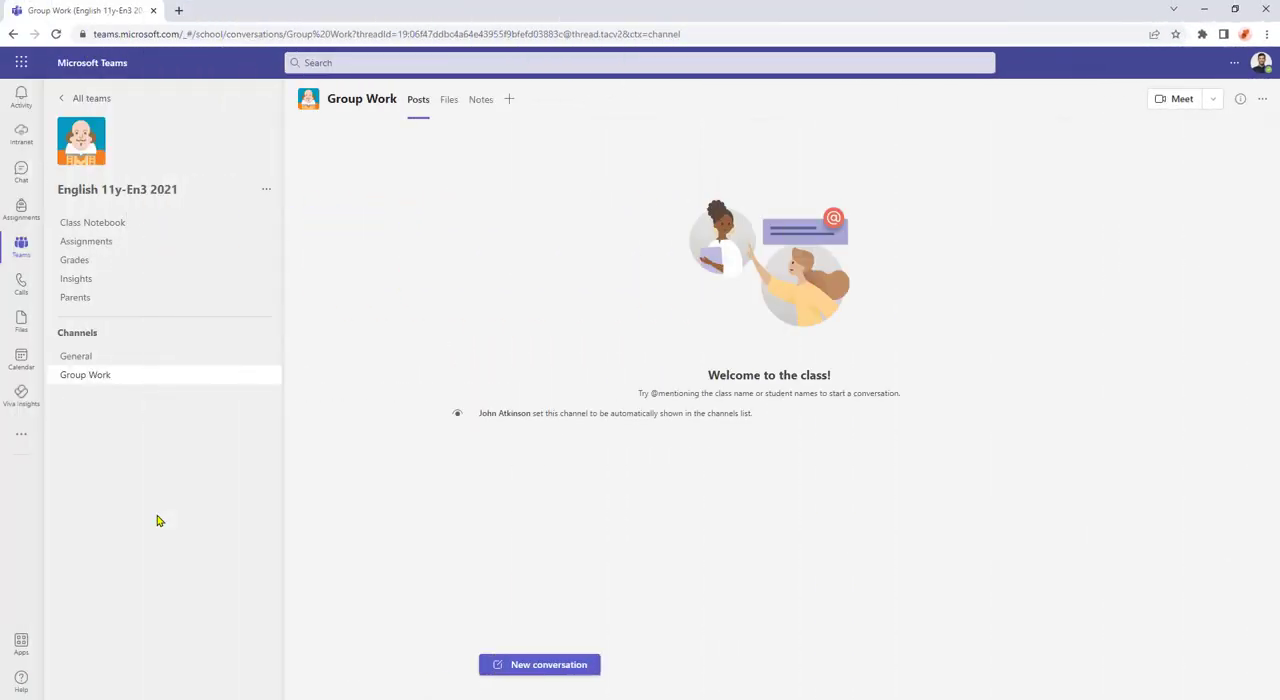
{"action": "mouse_move", "coordinate": [164, 344]}
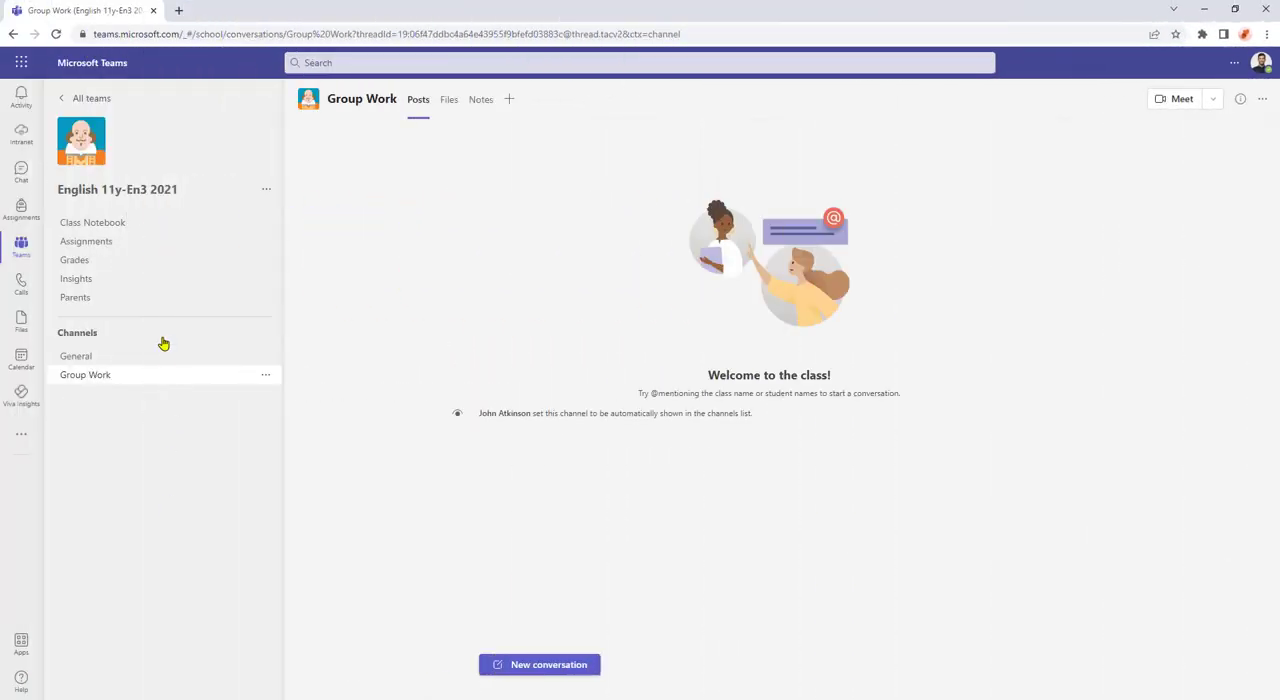
{"action": "left_click", "coordinate": [86, 240]}
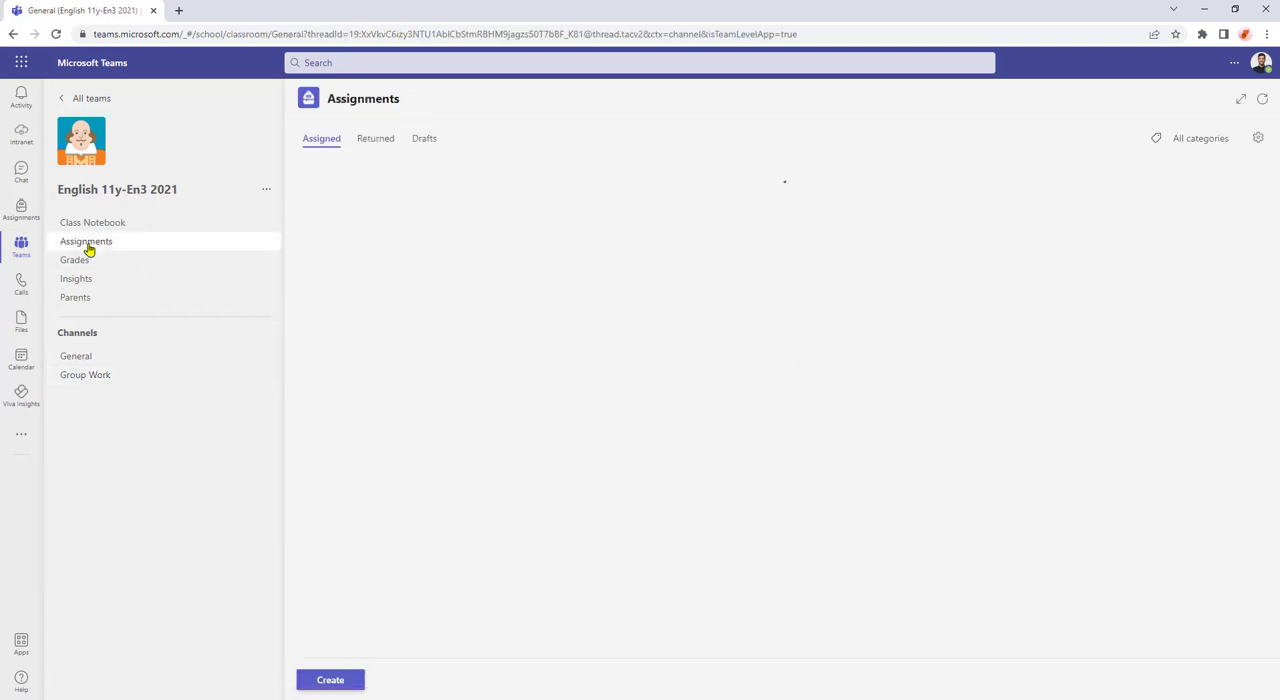
- In class assignment settings, set 'Receive notifications when students turn in assignments late' to Yes
{"action": "left_click", "coordinate": [86, 240]}
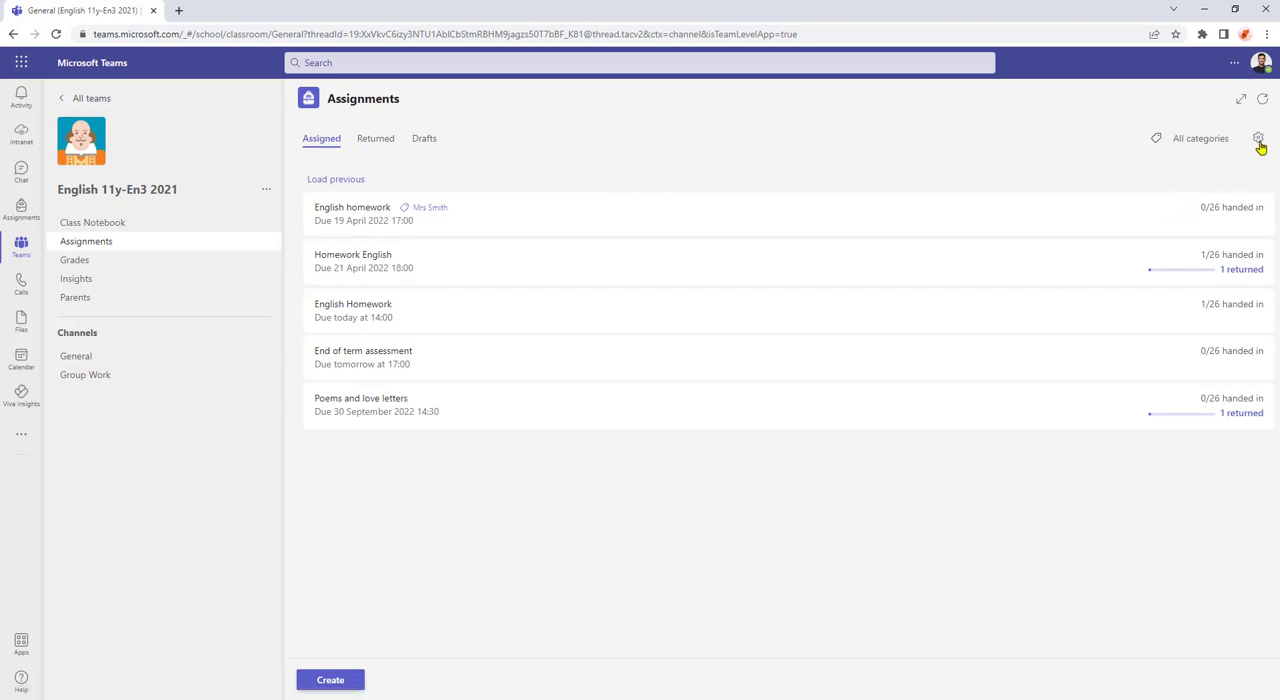
{"action": "left_click", "coordinate": [1258, 138]}
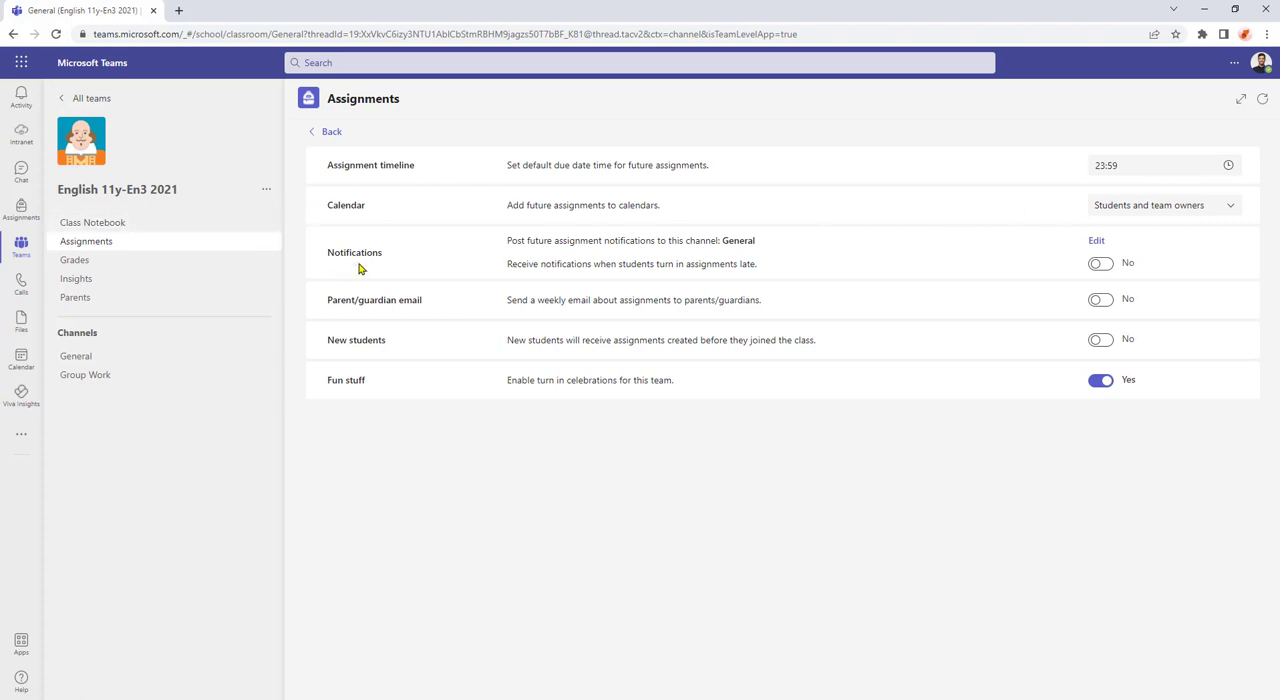
{"action": "left_click", "coordinate": [1100, 264]}
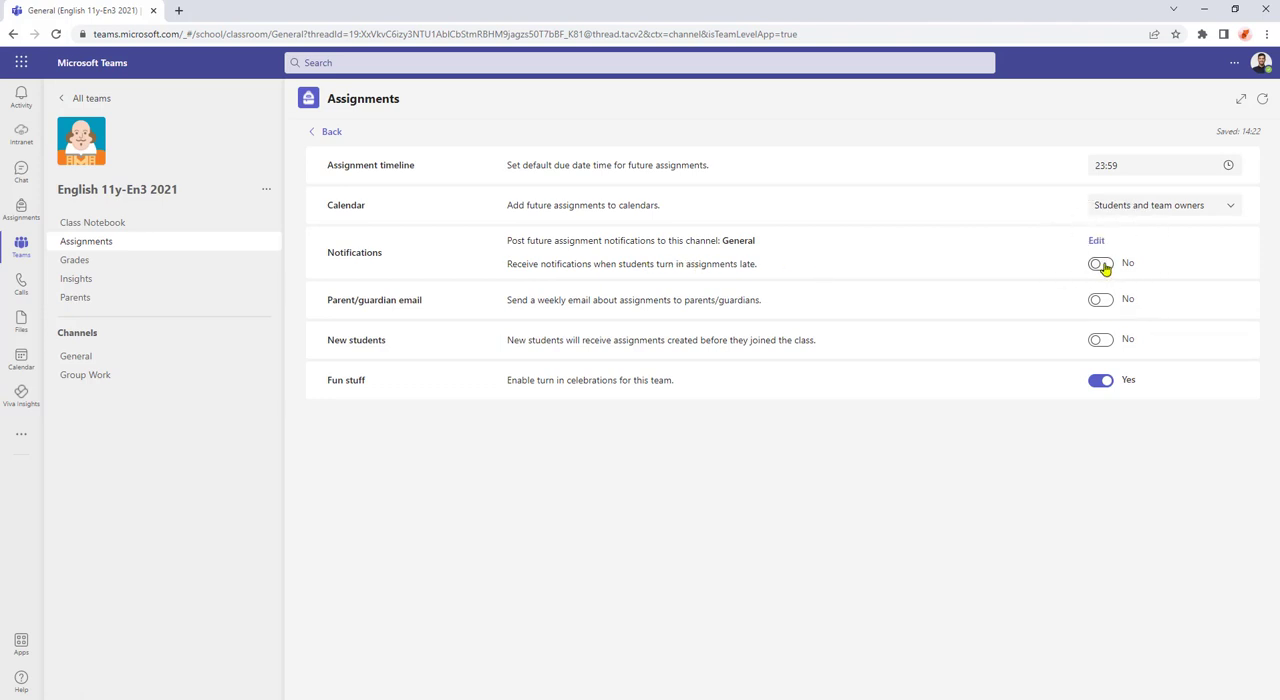
{"action": "left_click", "coordinate": [1100, 264]}
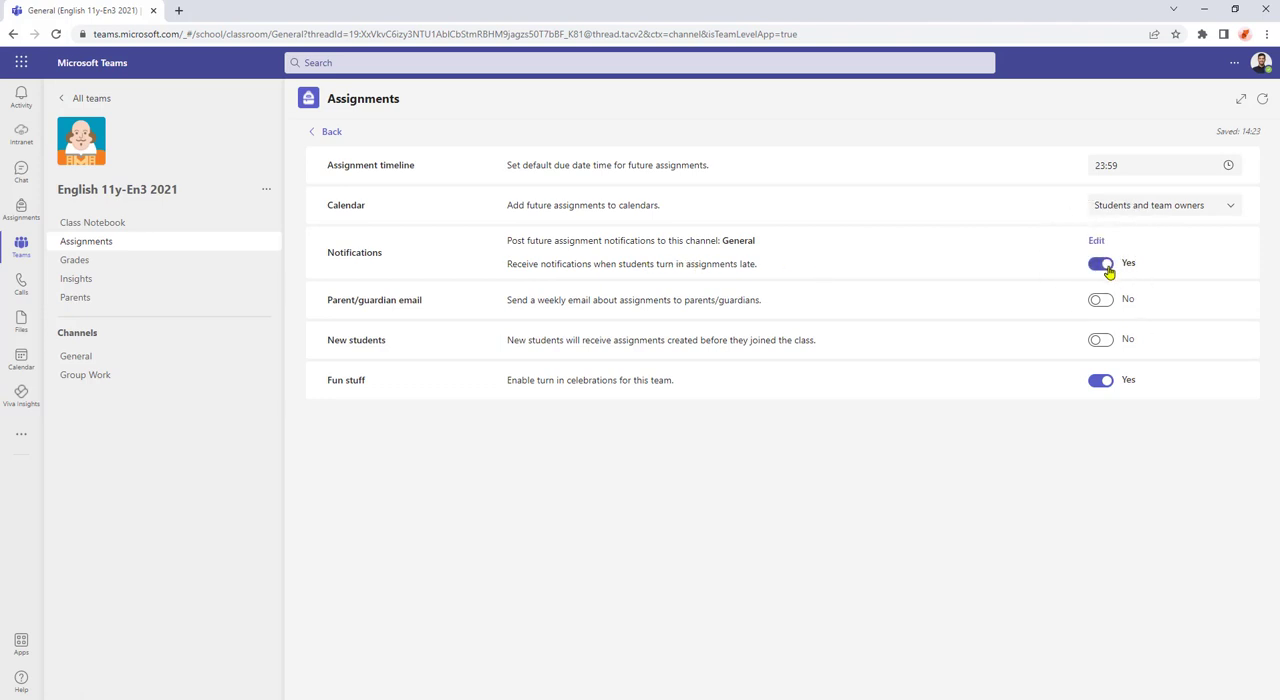
- Create a new assignment and confirm its late turn-in notifications toggle is on
{"action": "left_click", "coordinate": [332, 132]}
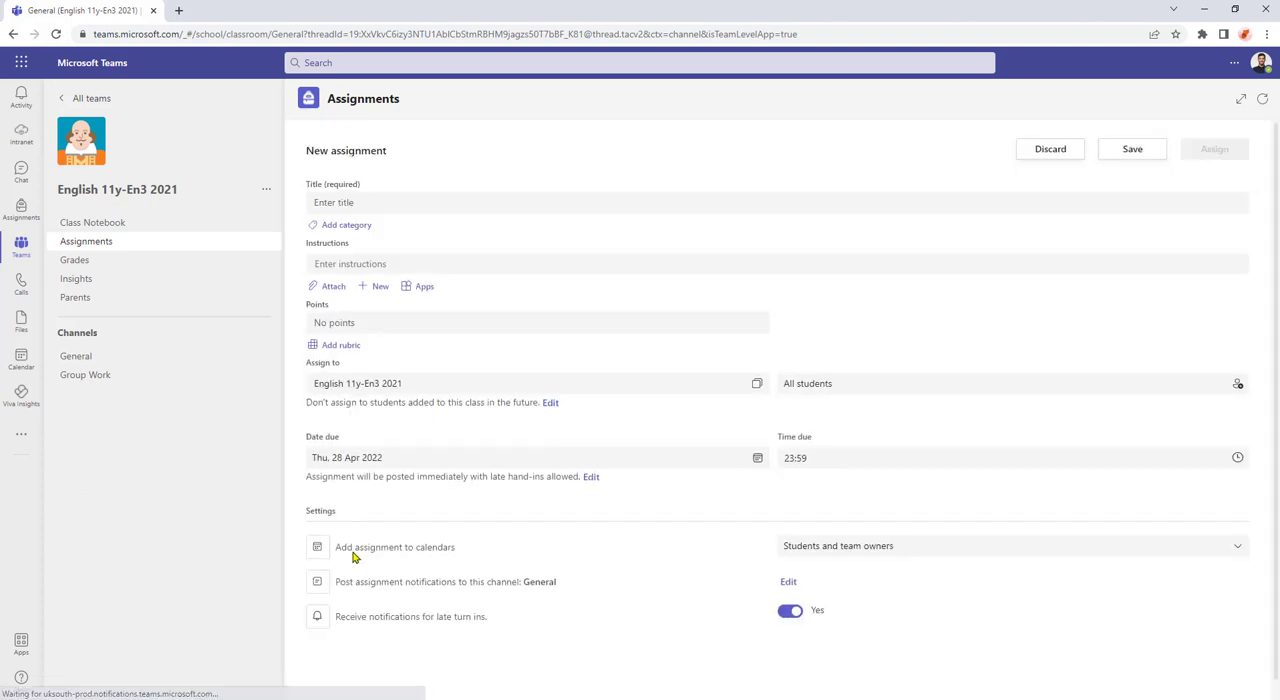
{"action": "mouse_move", "coordinate": [422, 632]}
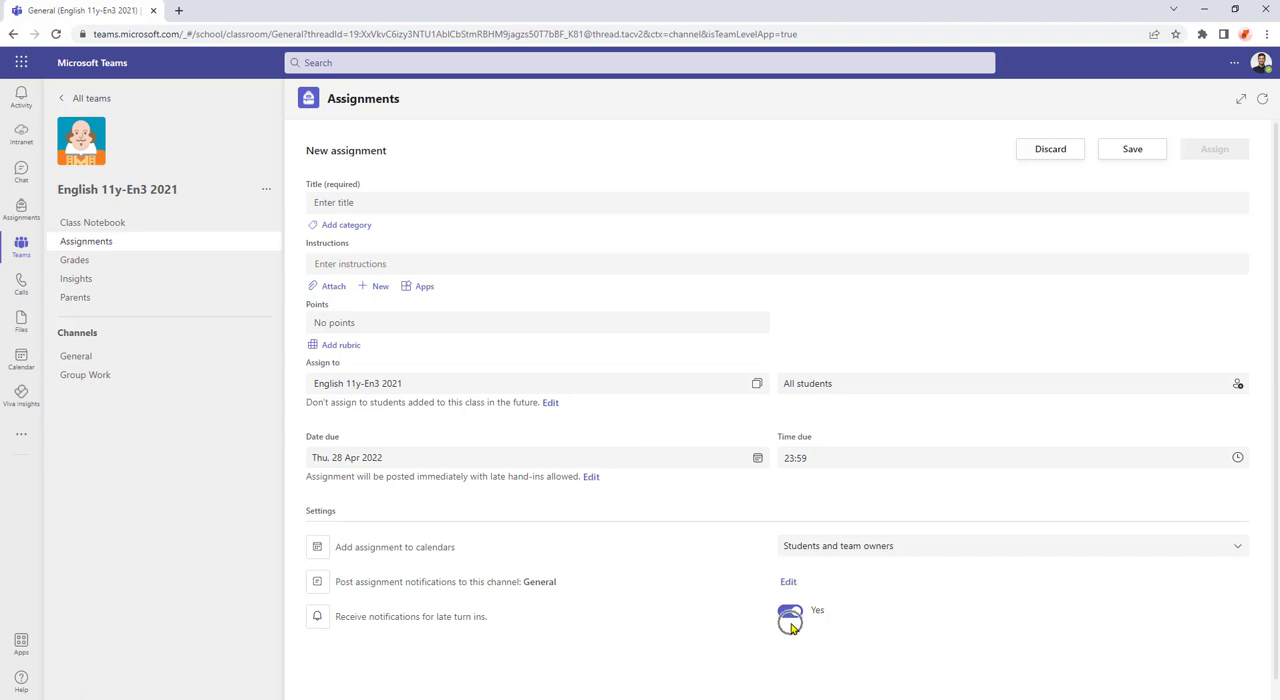
{"action": "left_click", "coordinate": [790, 610]}
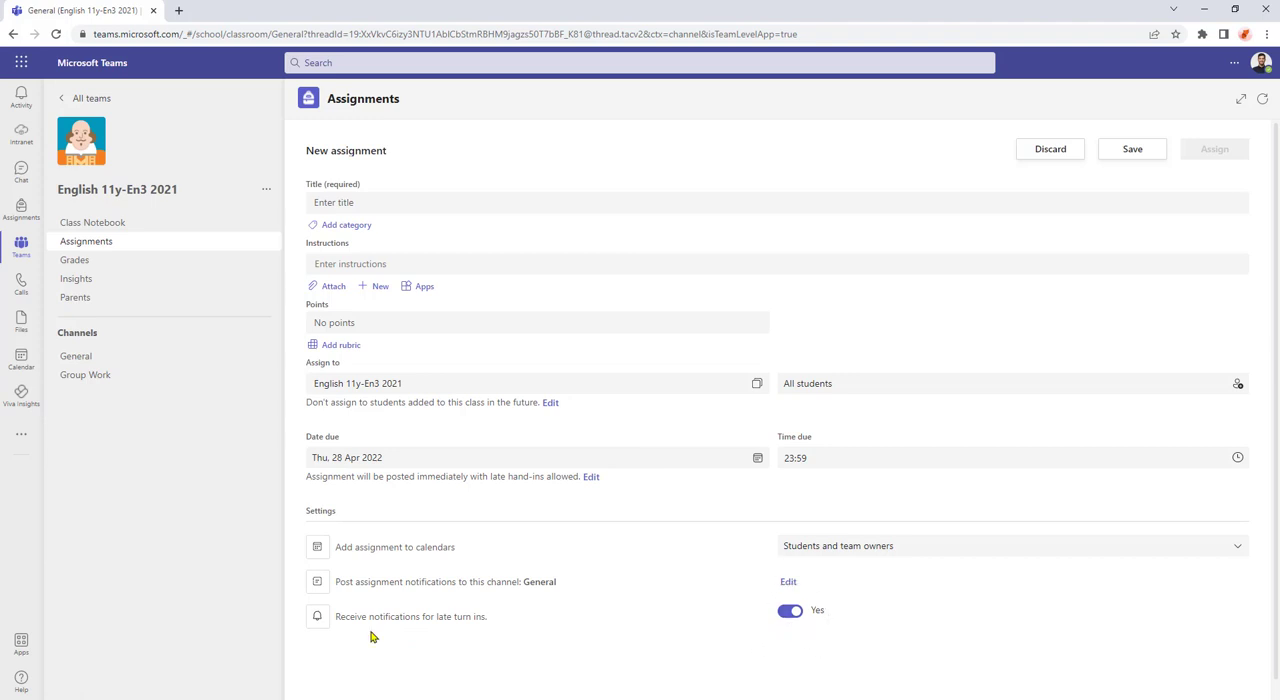
{"action": "mouse_move", "coordinate": [384, 640]}
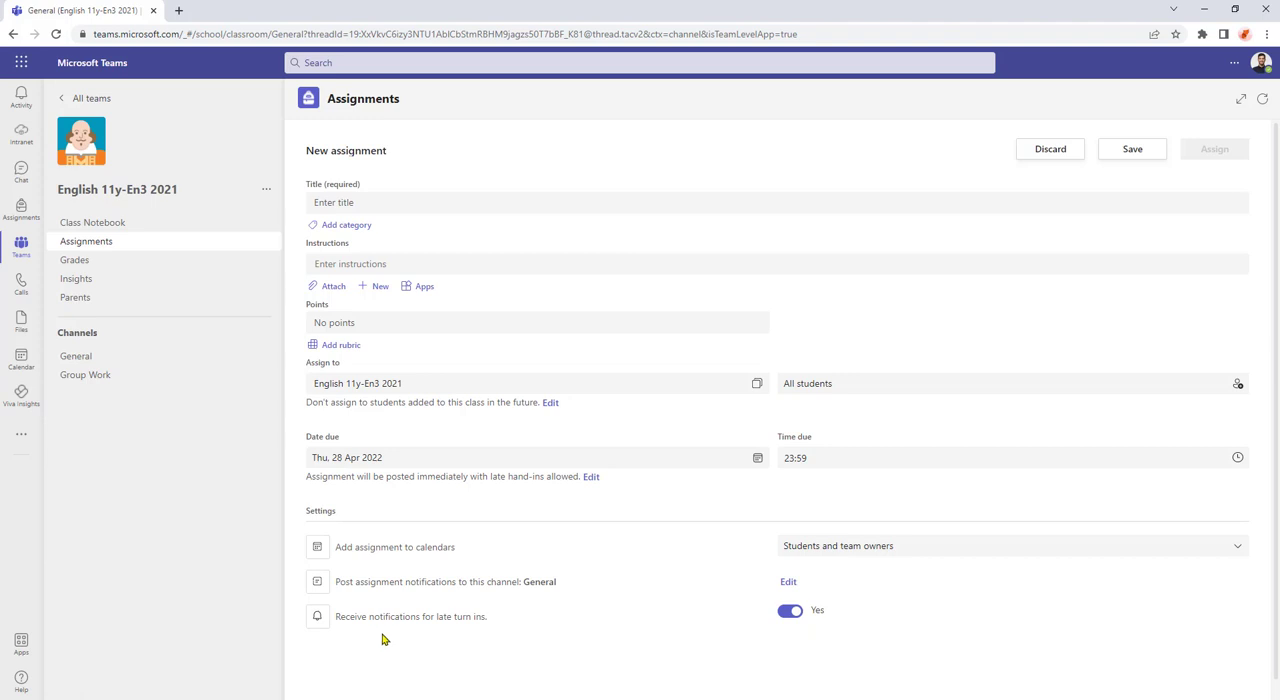
{"action": "mouse_move", "coordinate": [172, 304]}
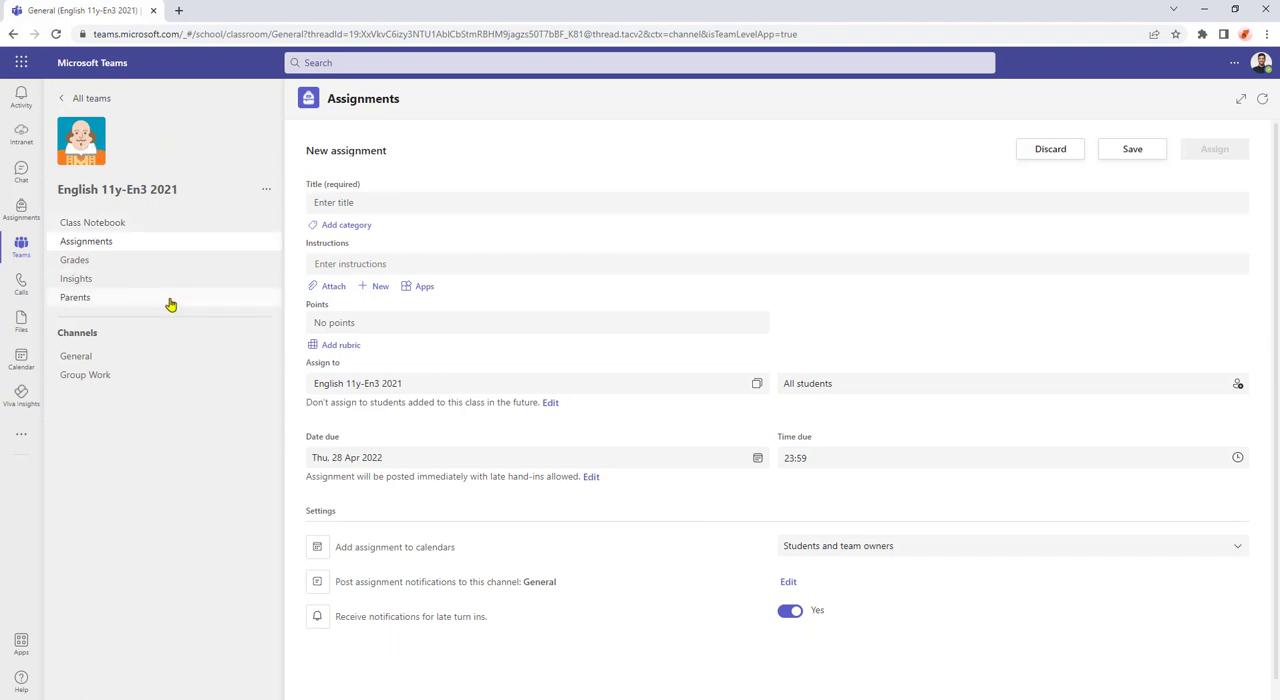
{"action": "mouse_move", "coordinate": [348, 568]}
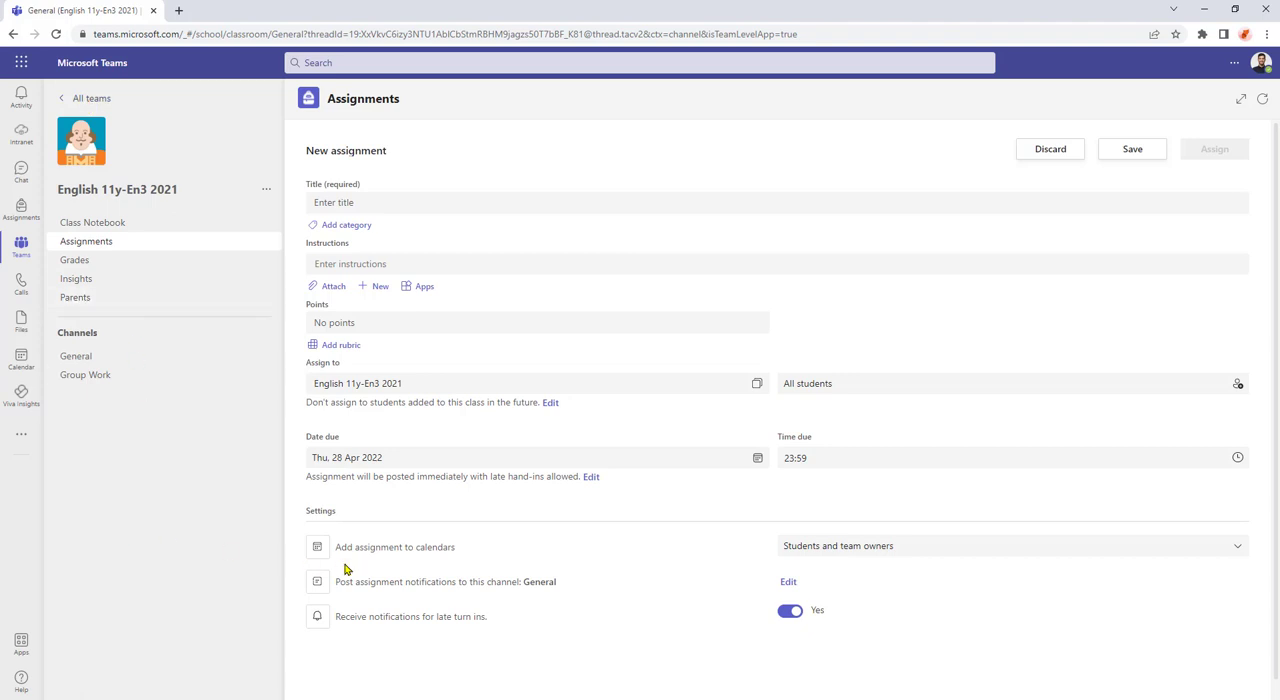
{"action": "mouse_move", "coordinate": [106, 206]}
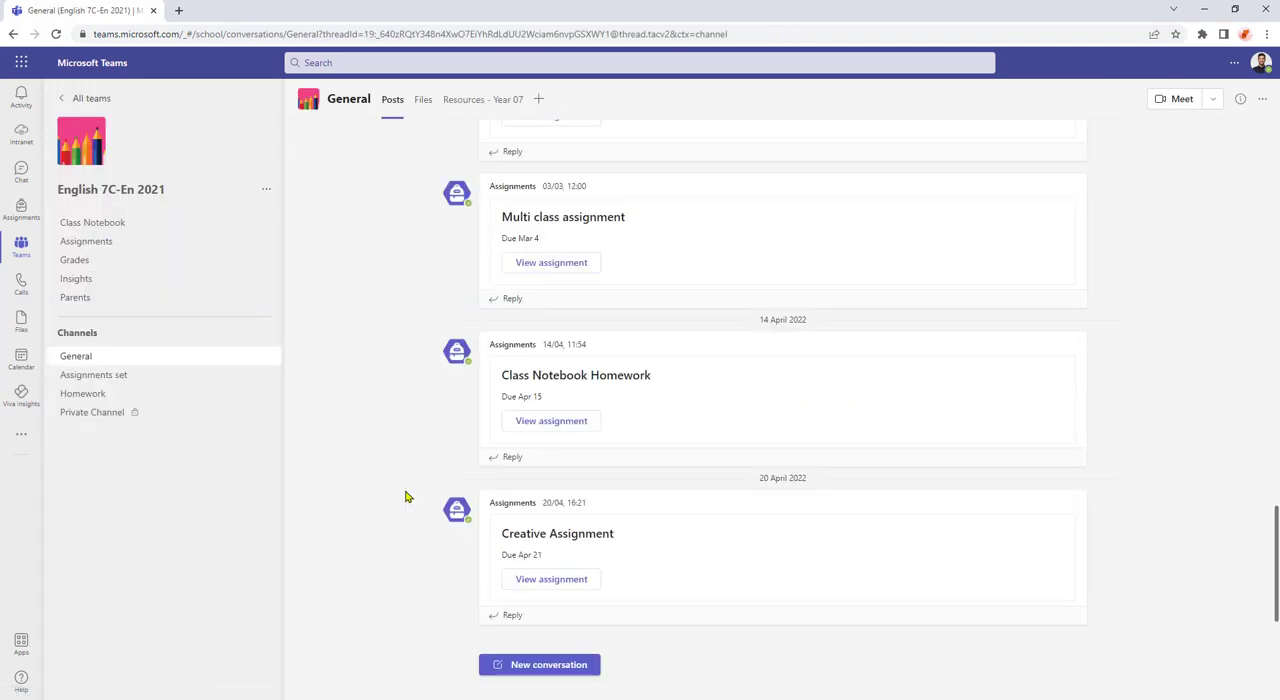
- Go to the English 7C-En 2021 class's Assignments page and its settings
{"action": "left_click", "coordinate": [86, 240]}
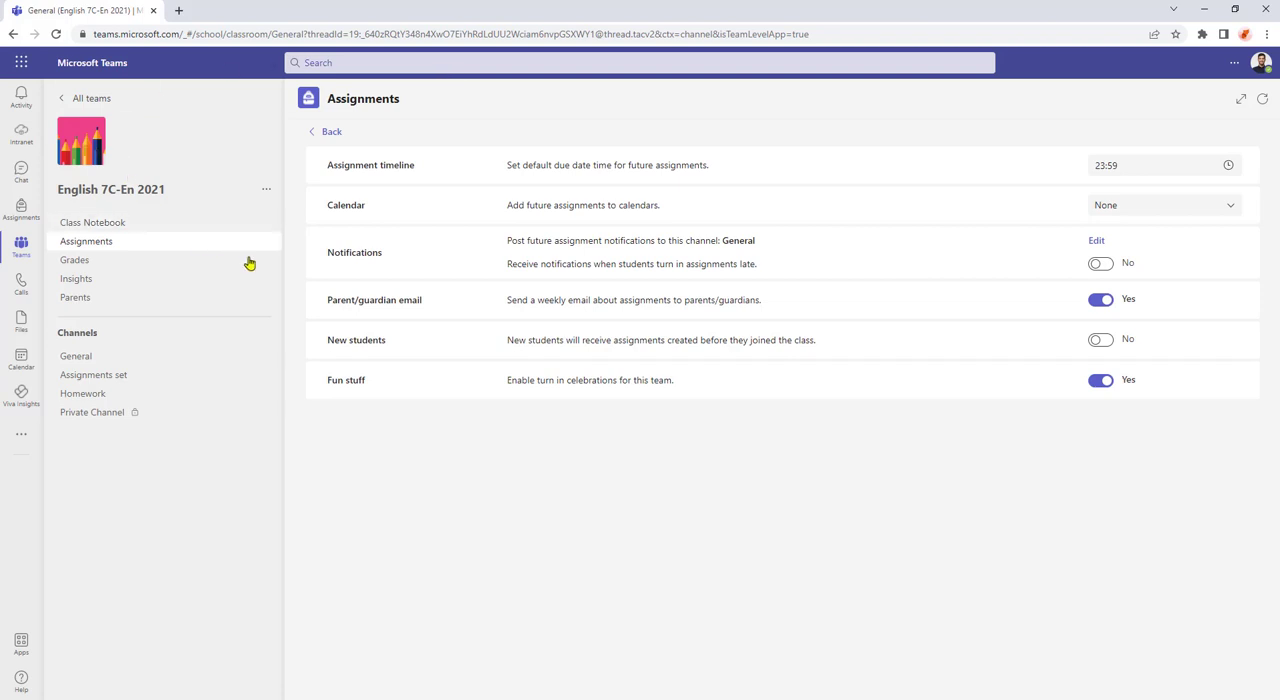
{"action": "mouse_move", "coordinate": [532, 276]}
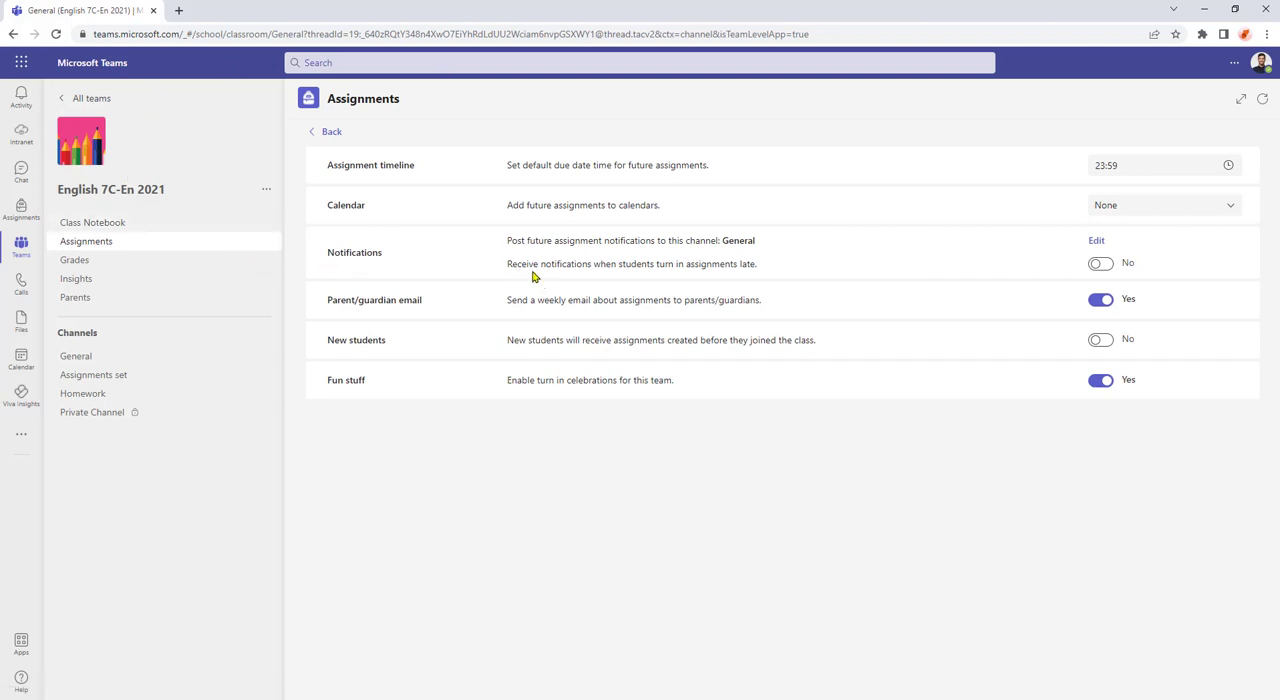
{"action": "mouse_move", "coordinate": [670, 276]}
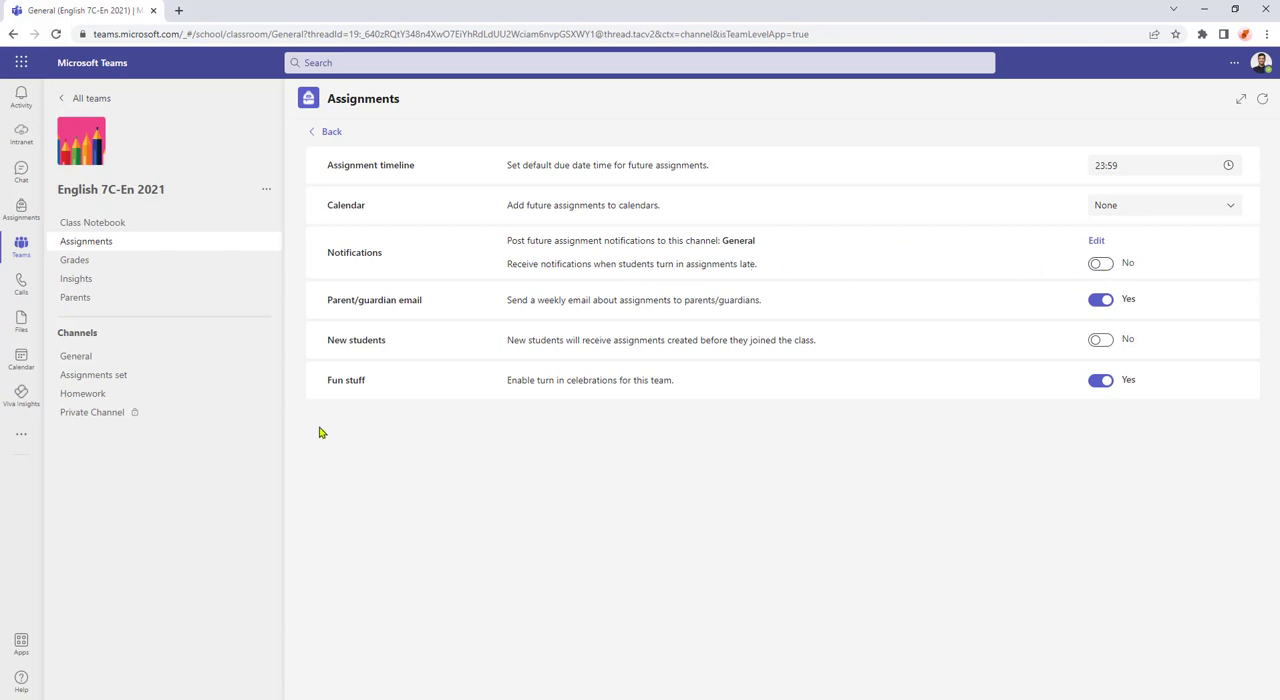
{"action": "mouse_move", "coordinate": [88, 240]}
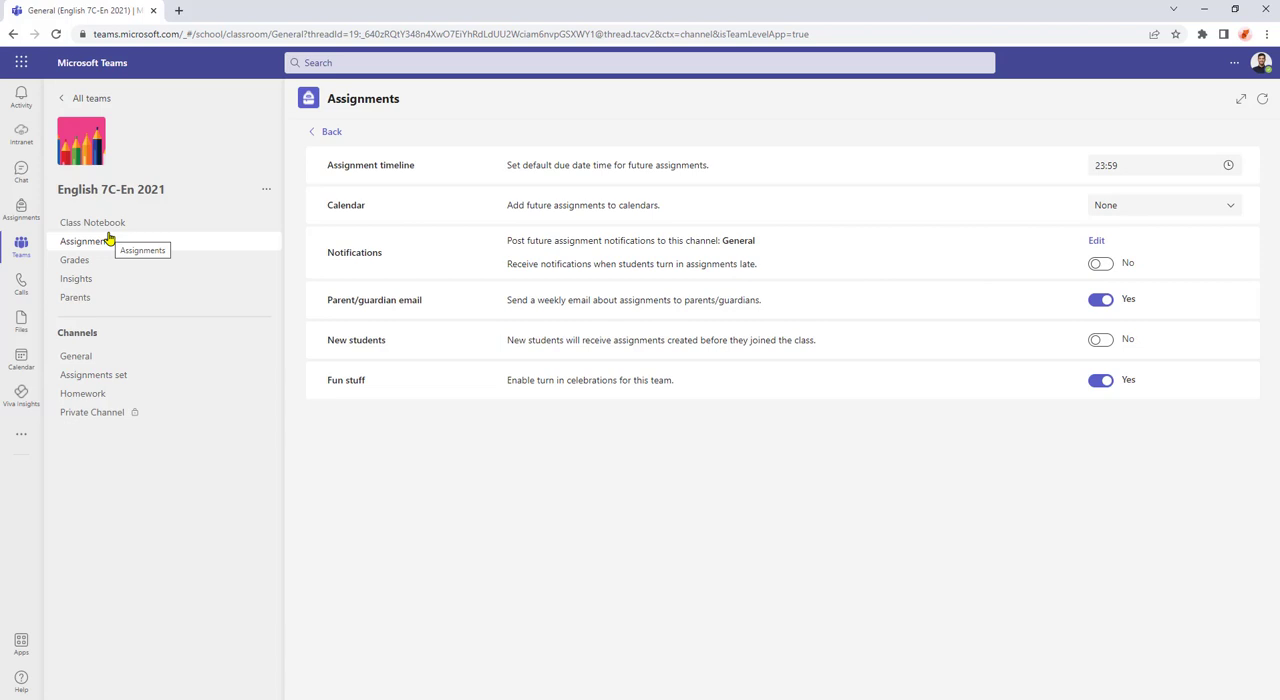
{"action": "mouse_move", "coordinate": [84, 308]}
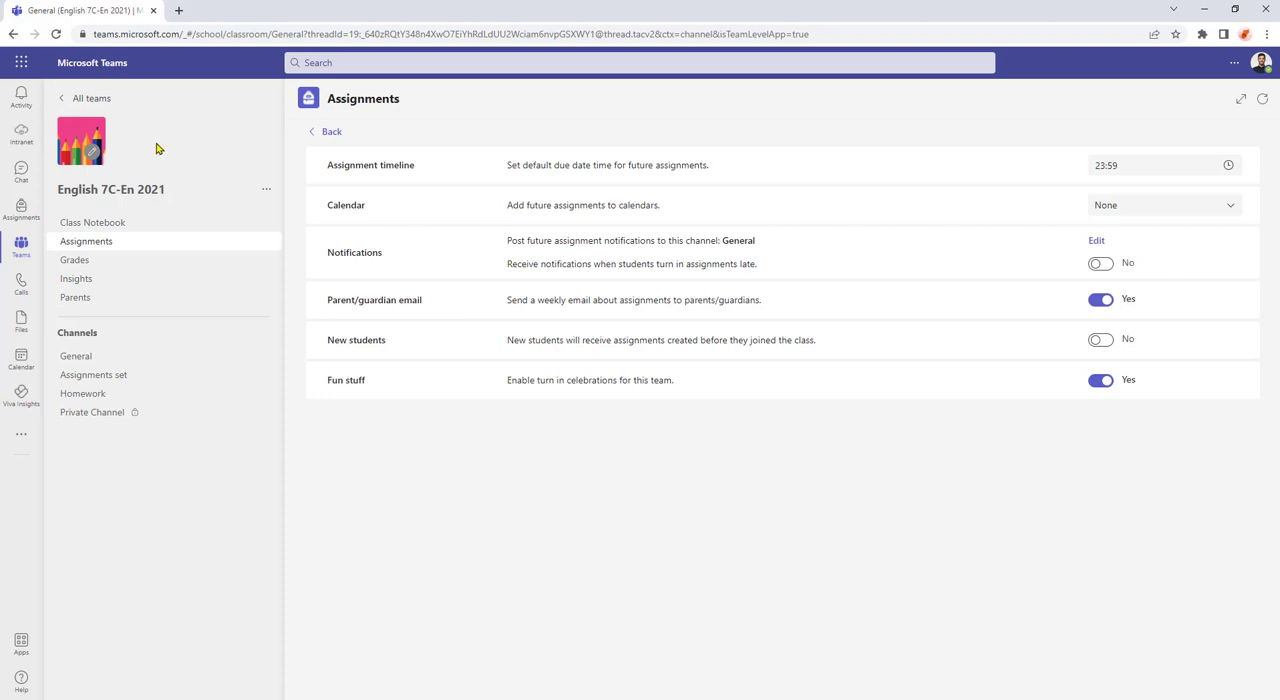
{"action": "mouse_move", "coordinate": [1044, 292]}
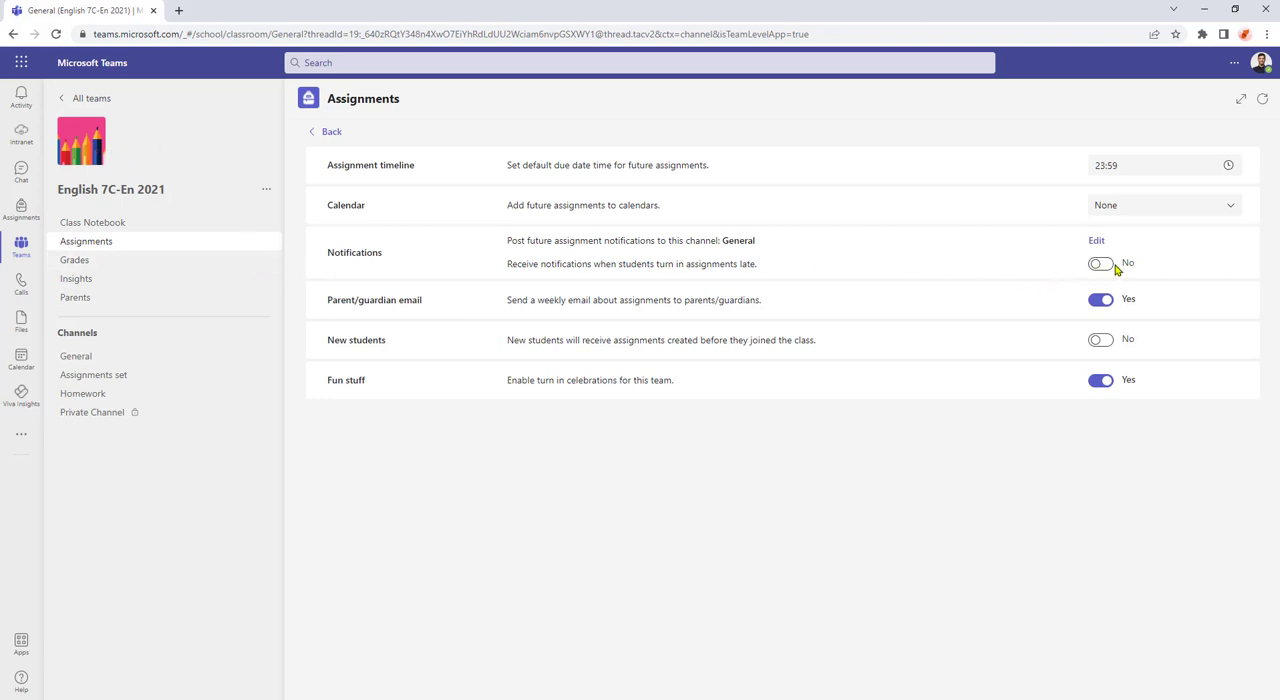
- Set late turn-in notifications to Yes for English 7C-En 2021 and go back to its assignments list
{"action": "left_click", "coordinate": [1100, 264]}
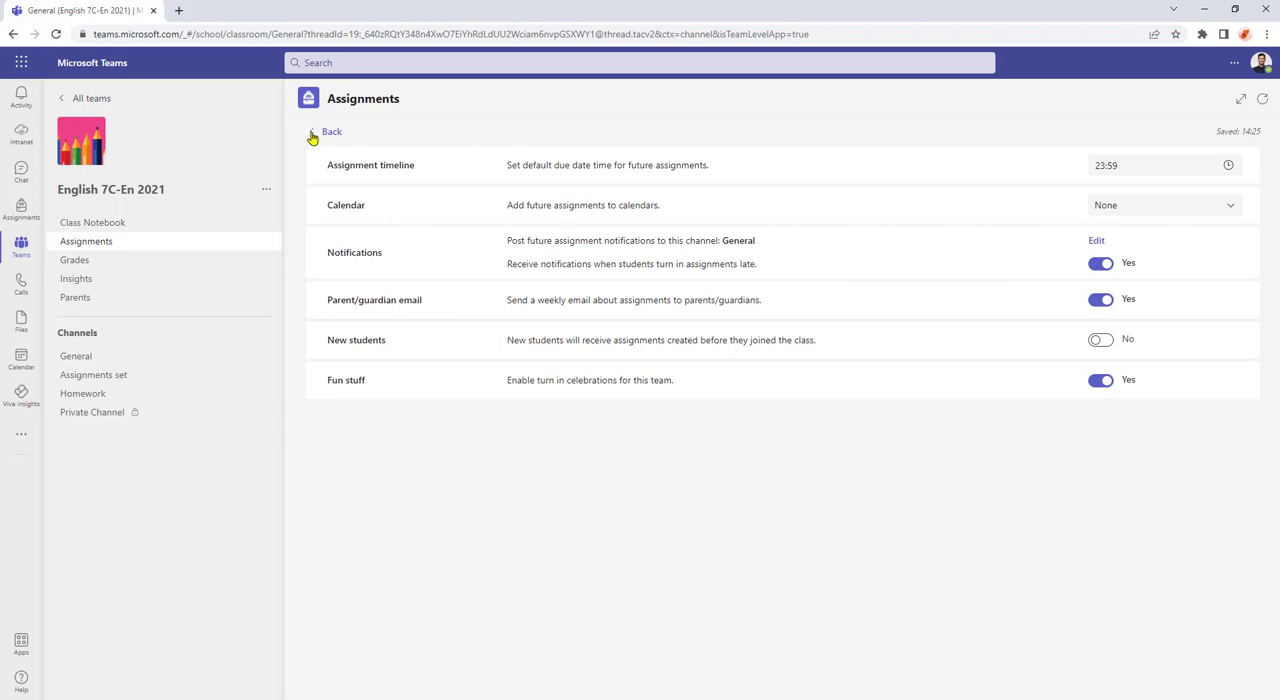
{"action": "left_click", "coordinate": [332, 132]}
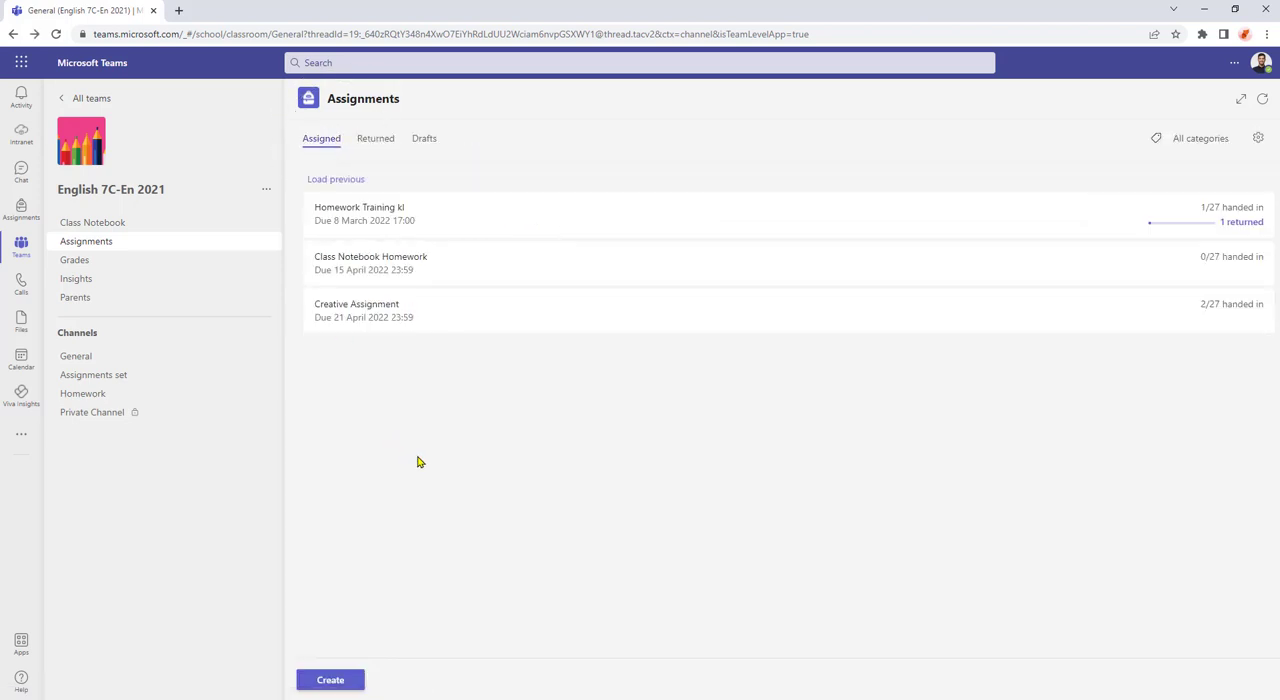